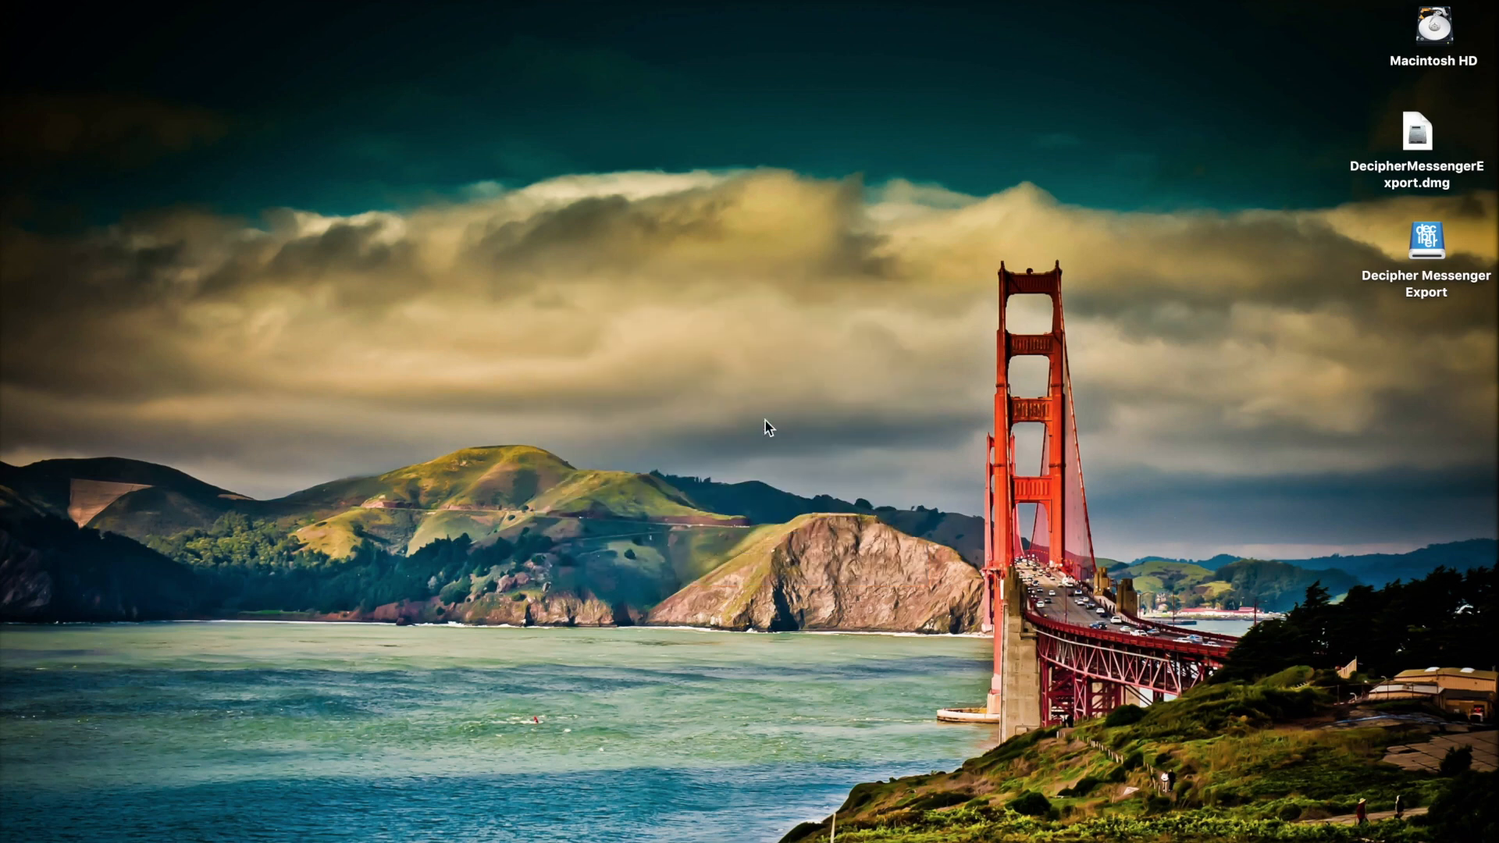
- Reach the Decipher Messenger Export product page on the Decipher Tools site and go to its free-trial download
double_click(1426, 239)
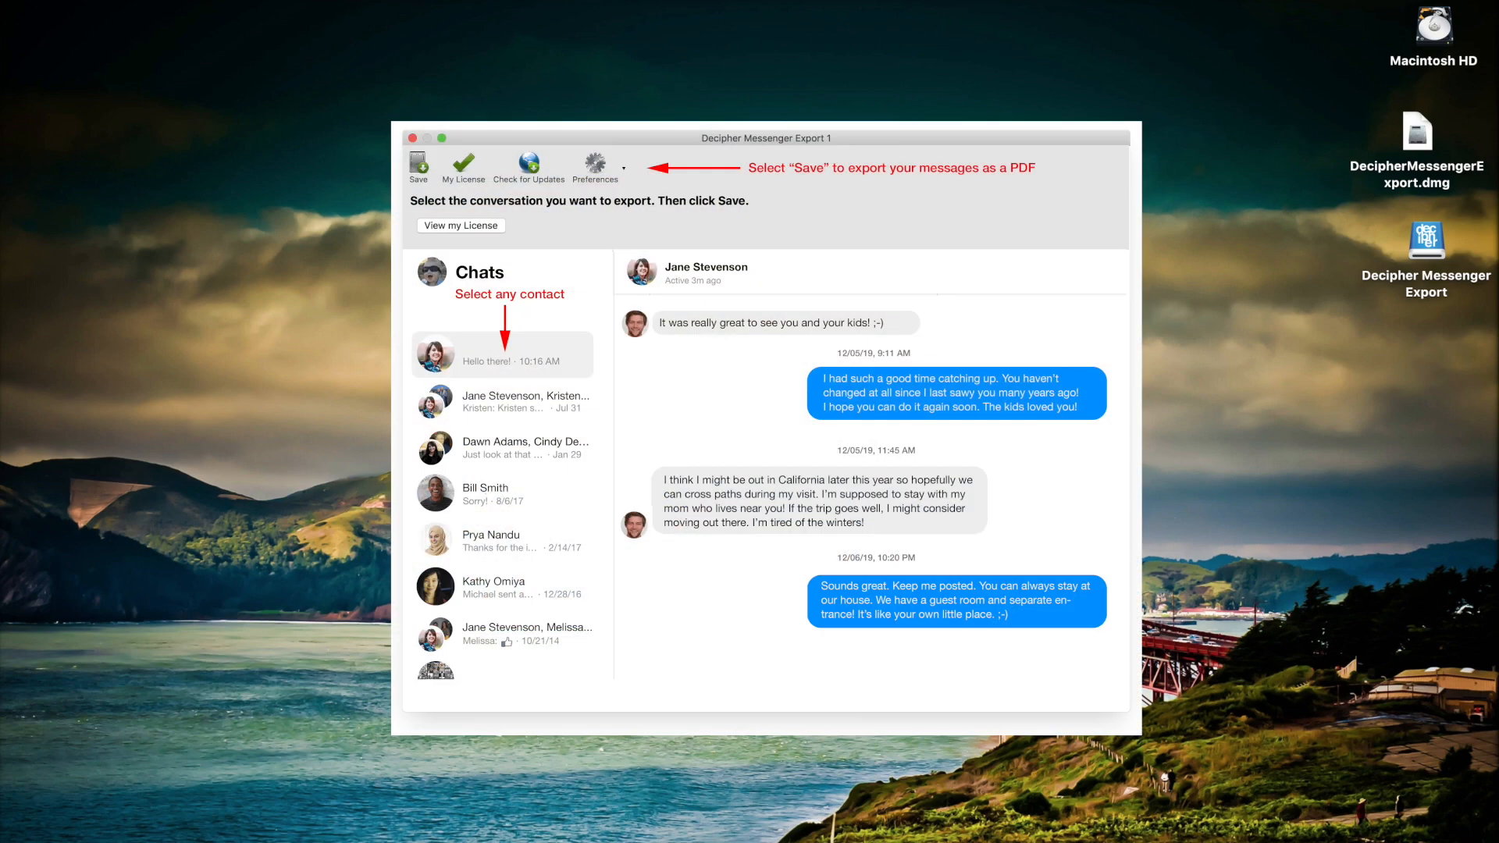
click(419, 162)
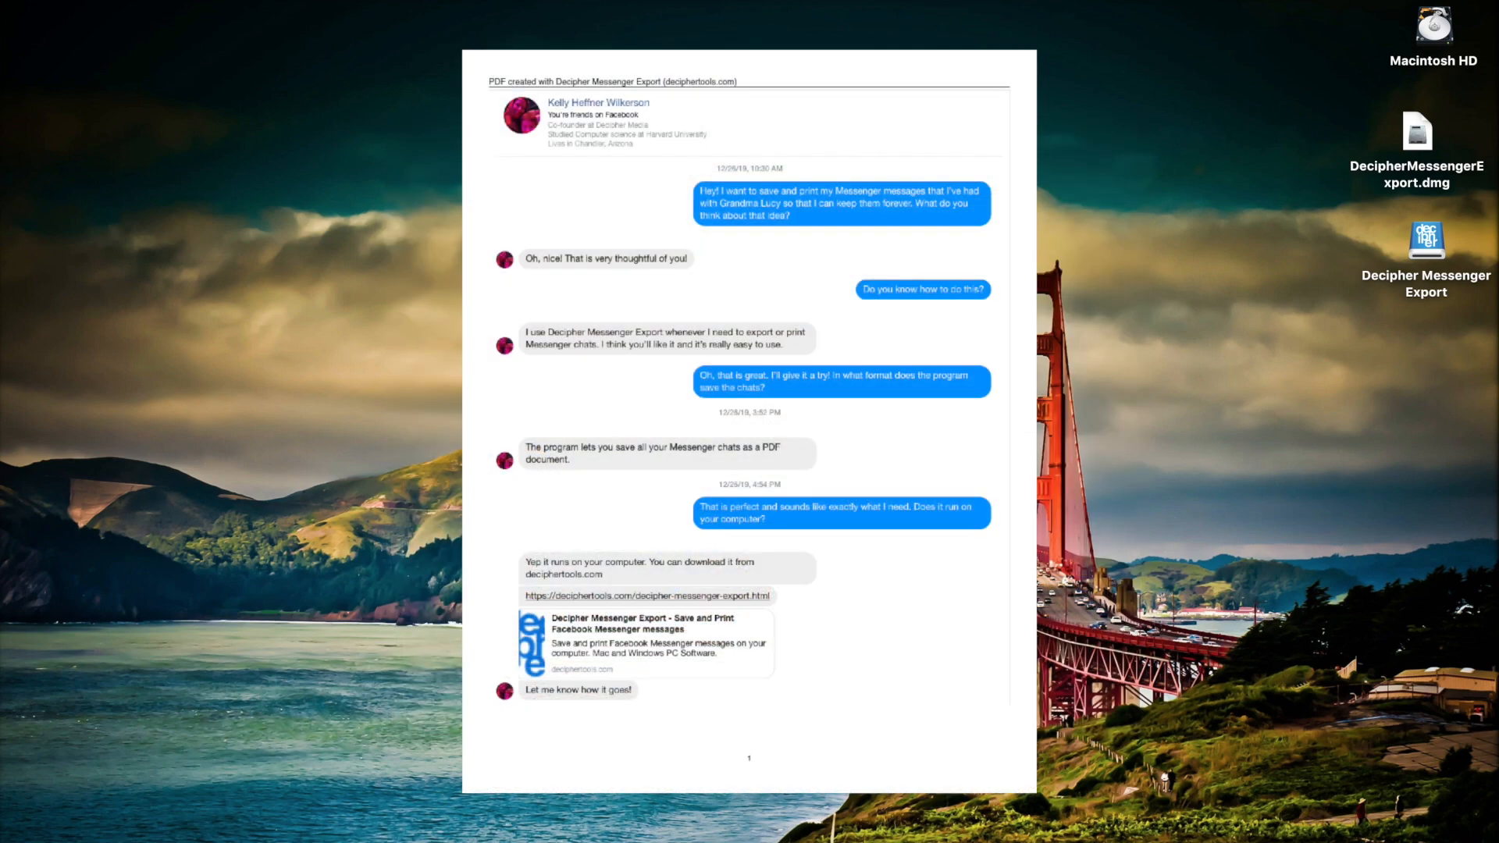
scroll(down, 3)
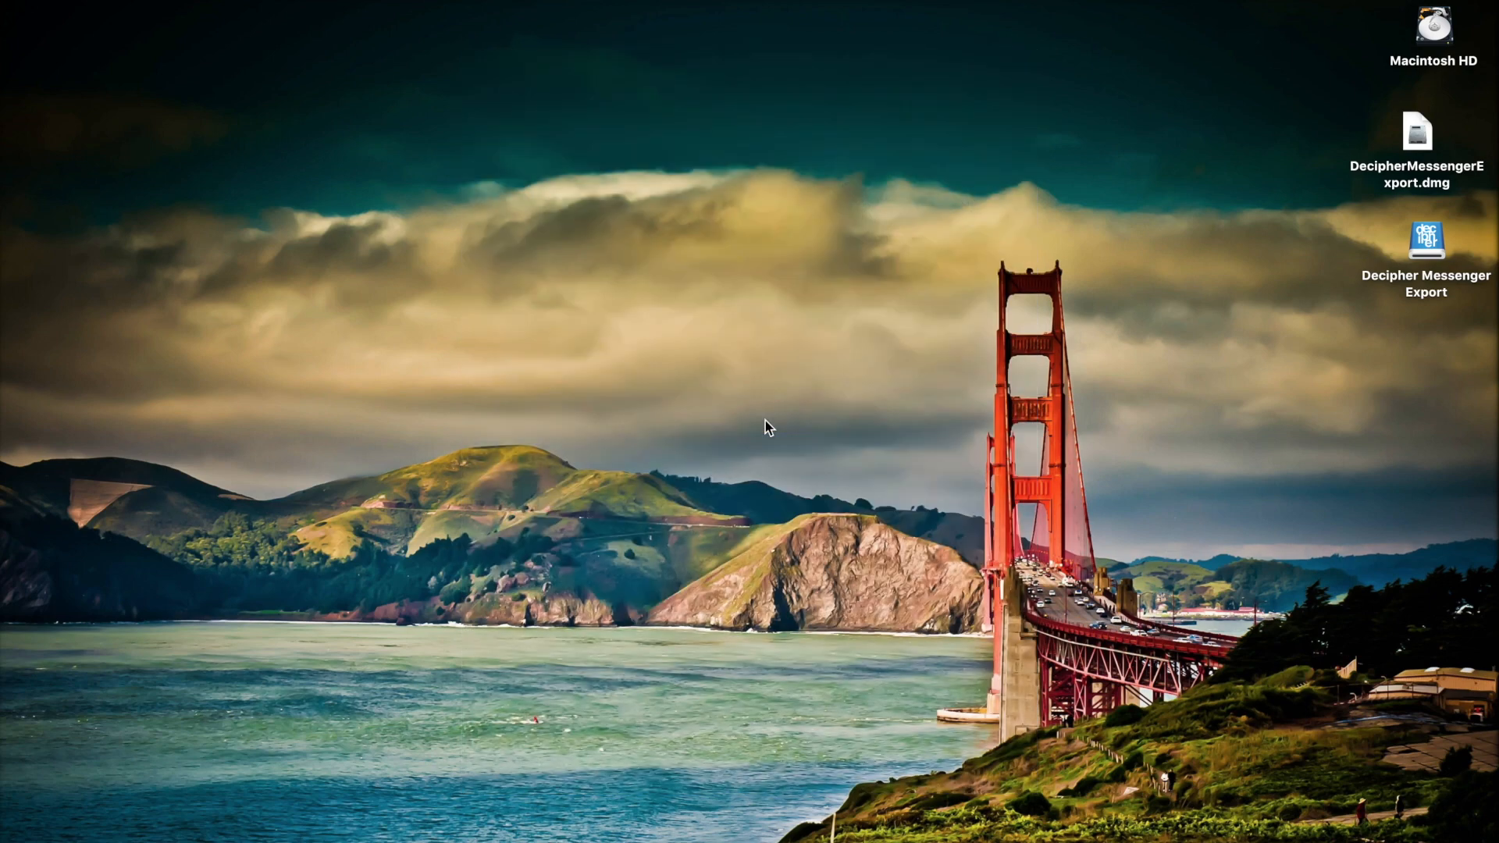
double_click(1424, 239)
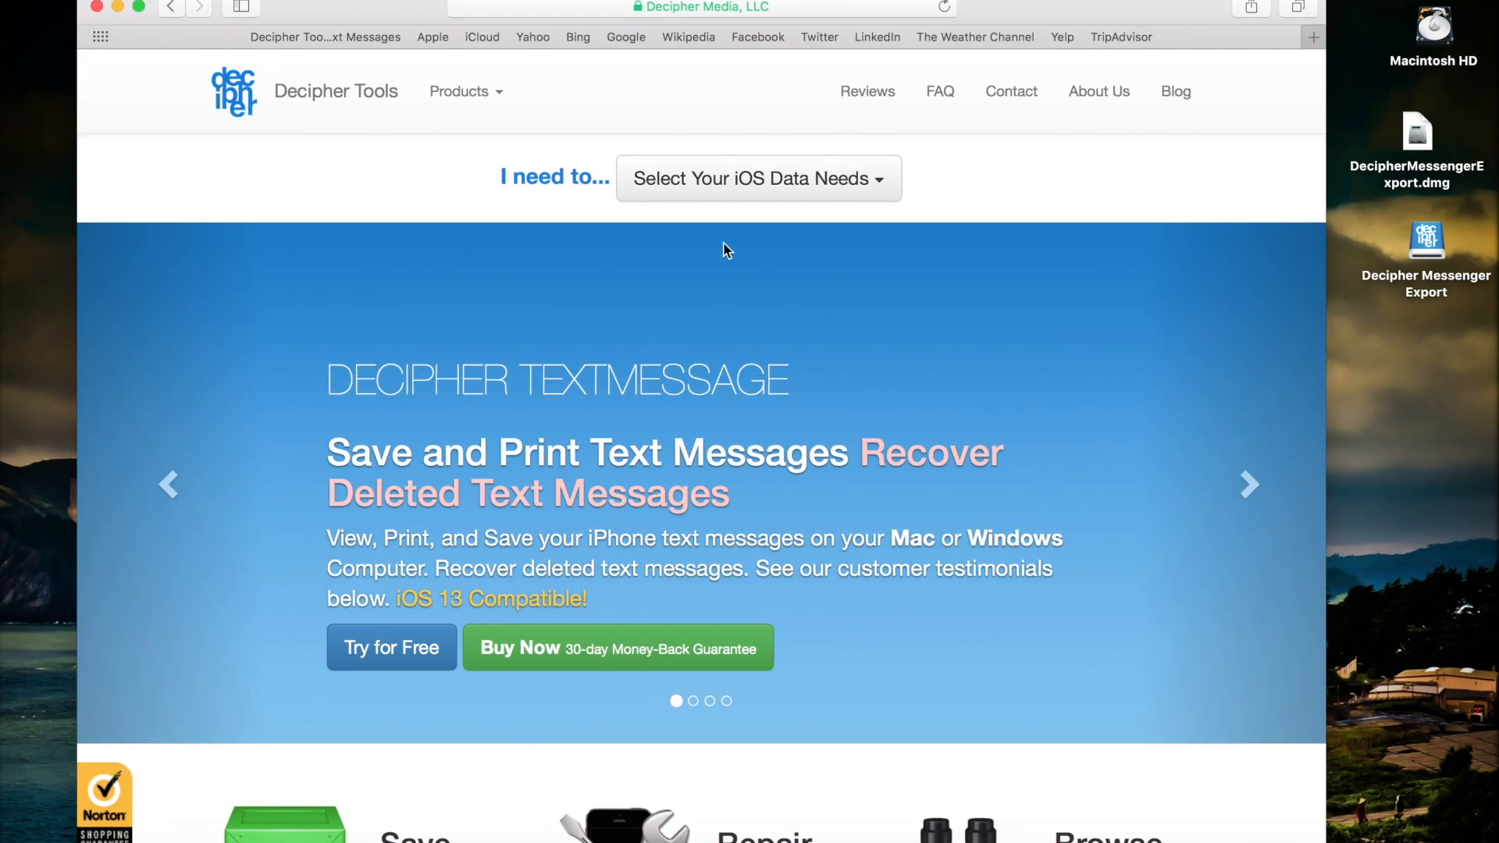
click(545, 7)
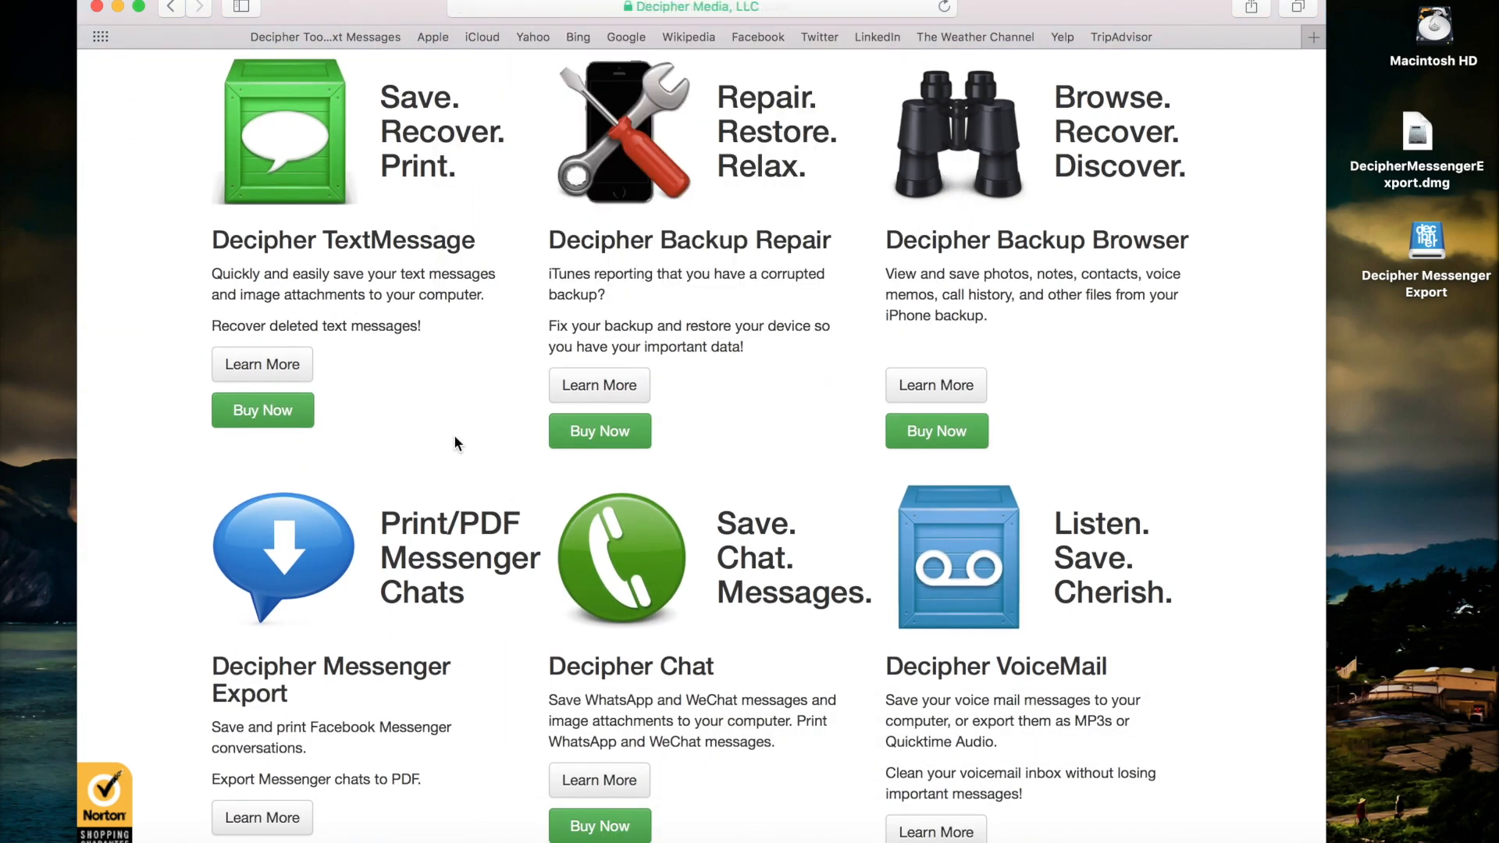
scroll(down, 3)
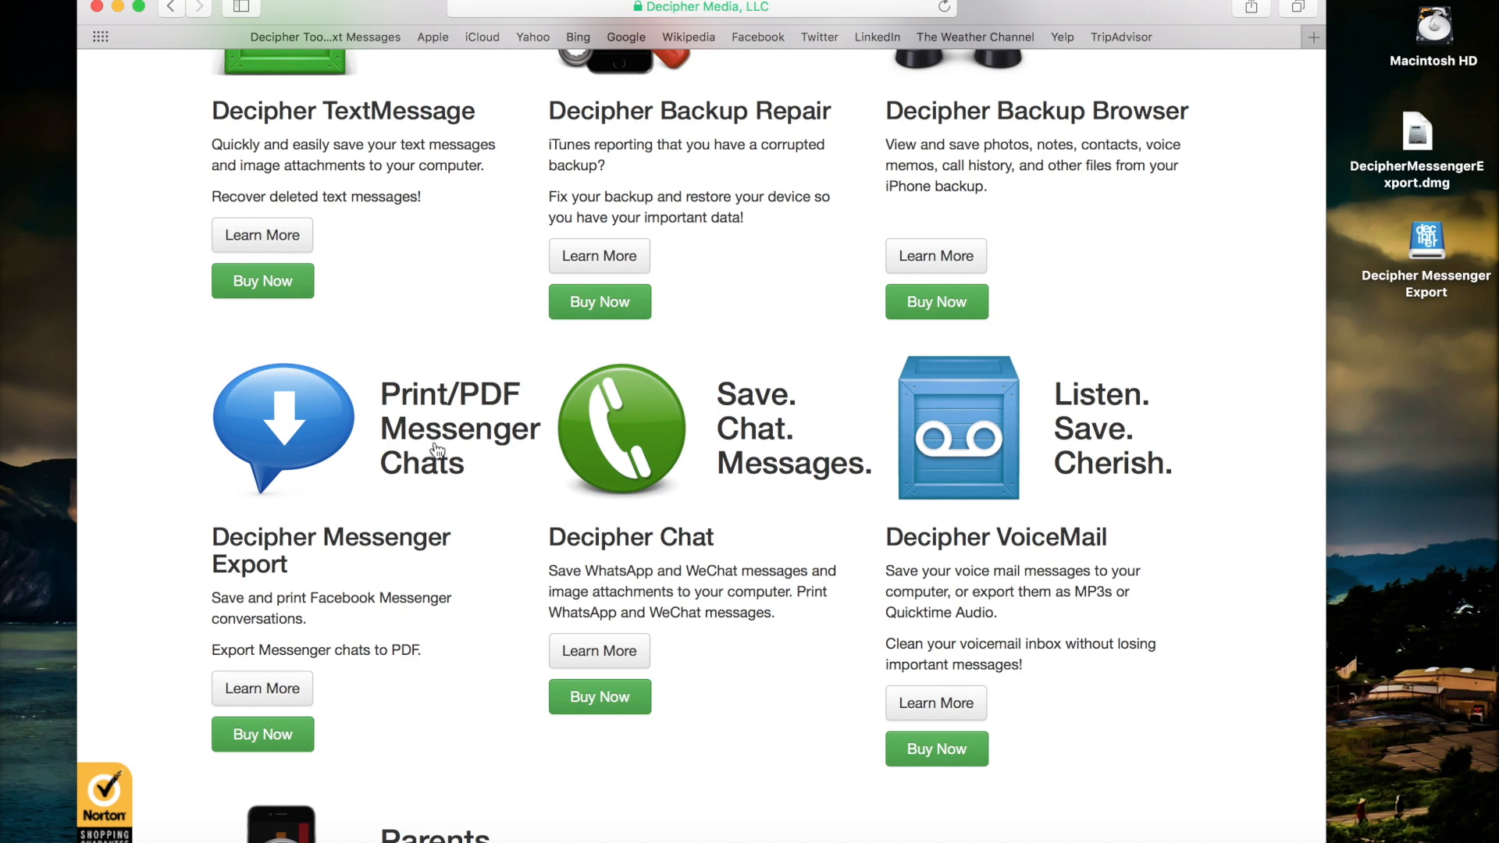
click(263, 689)
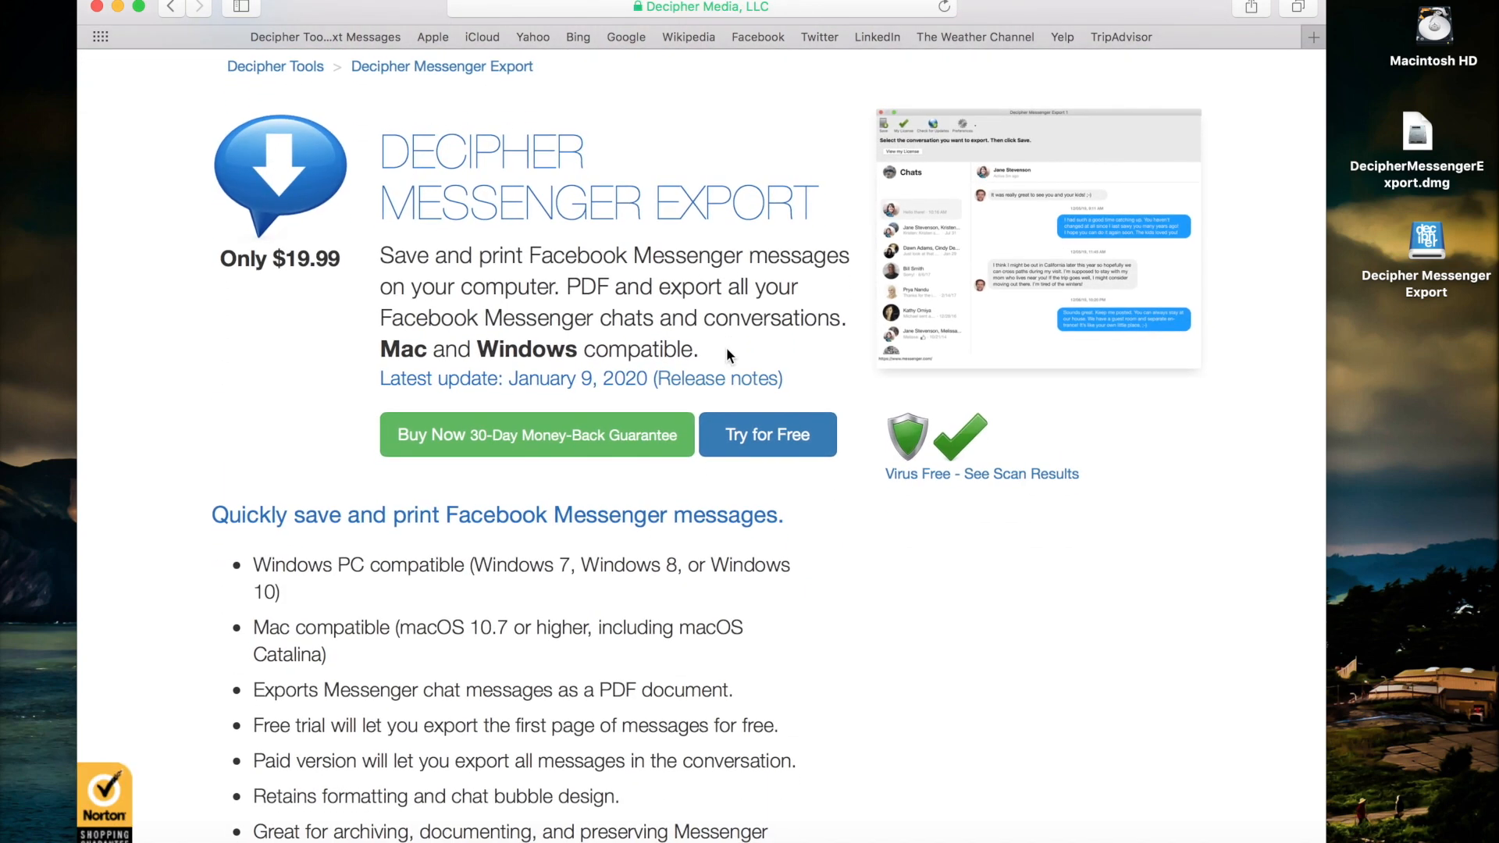
mouse_move(715, 323)
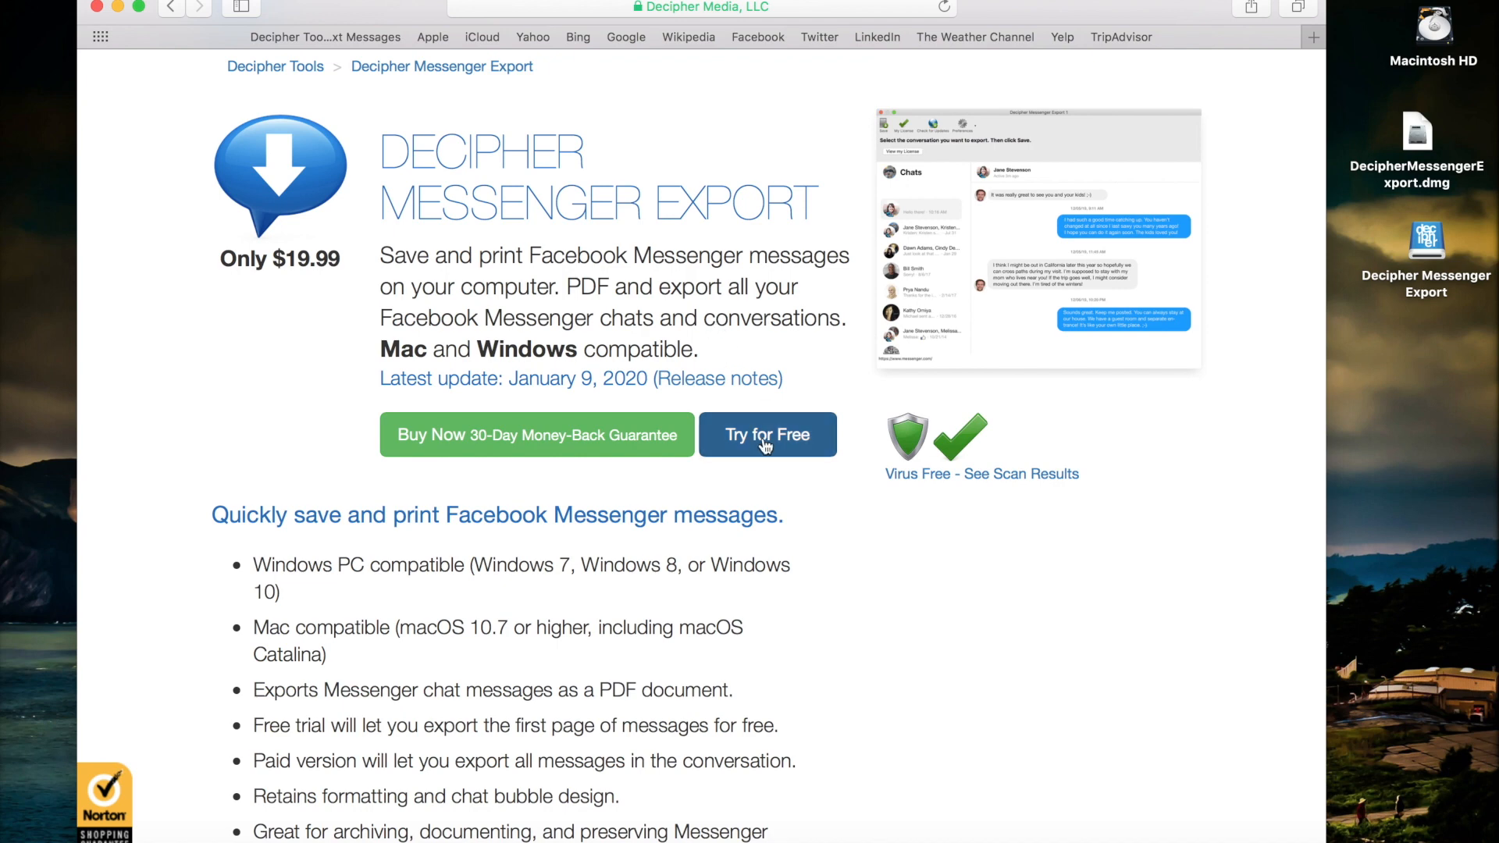
click(768, 434)
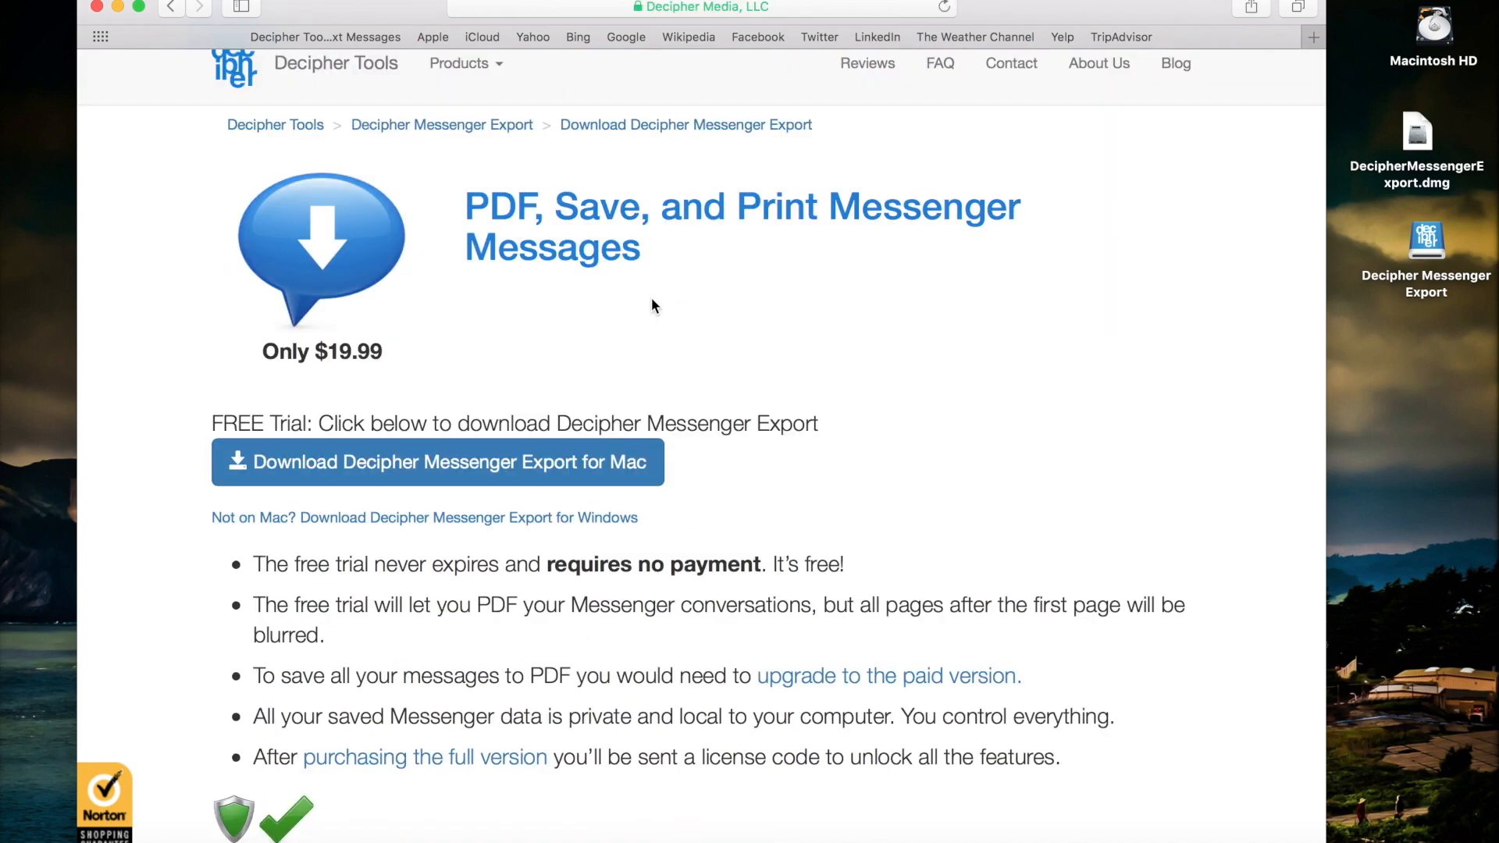
mouse_move(518, 420)
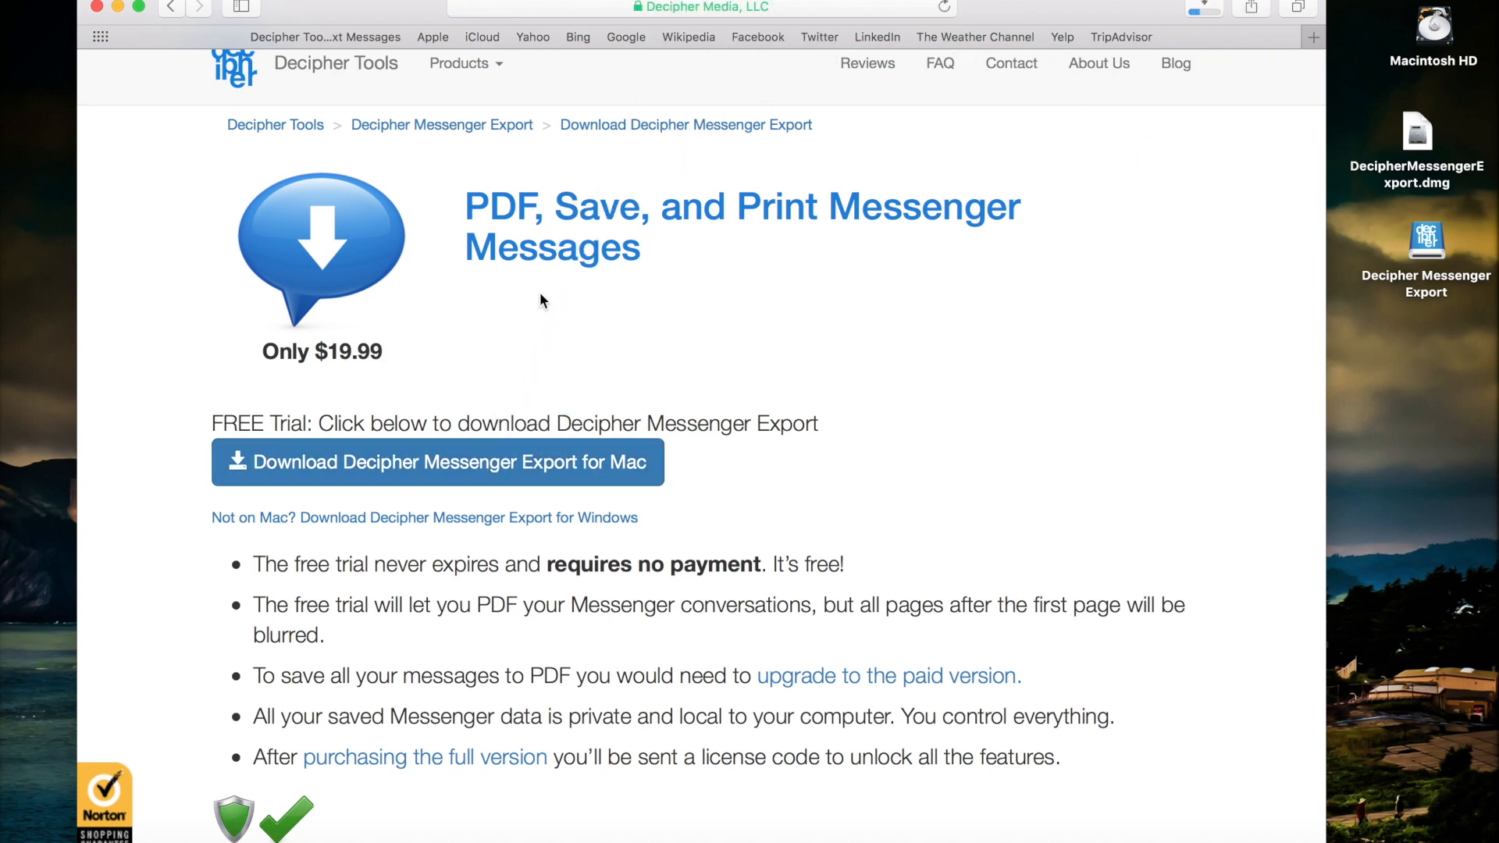
mouse_move(773, 301)
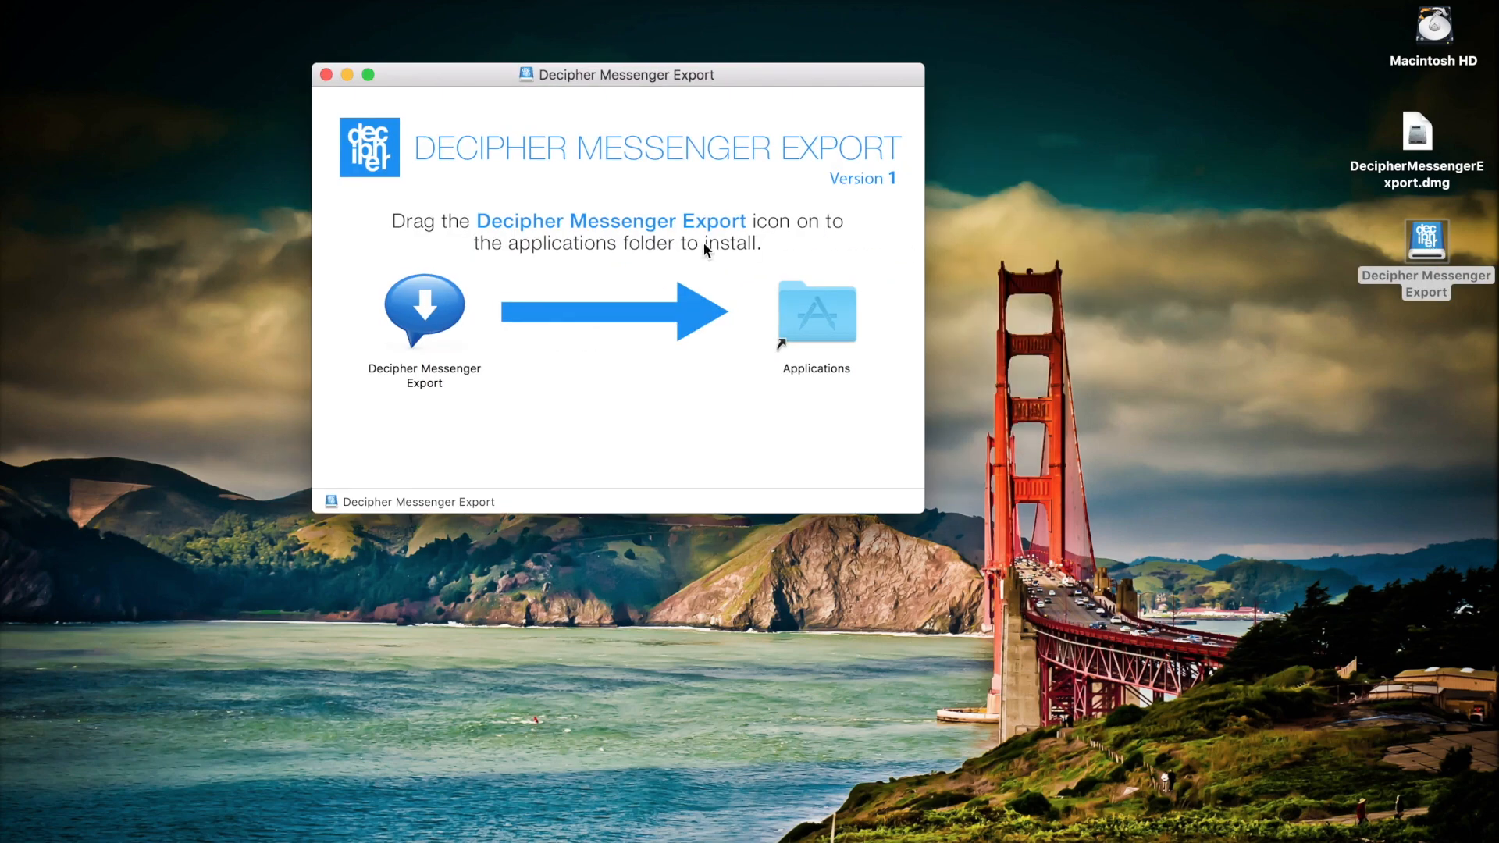
mouse_move(416, 320)
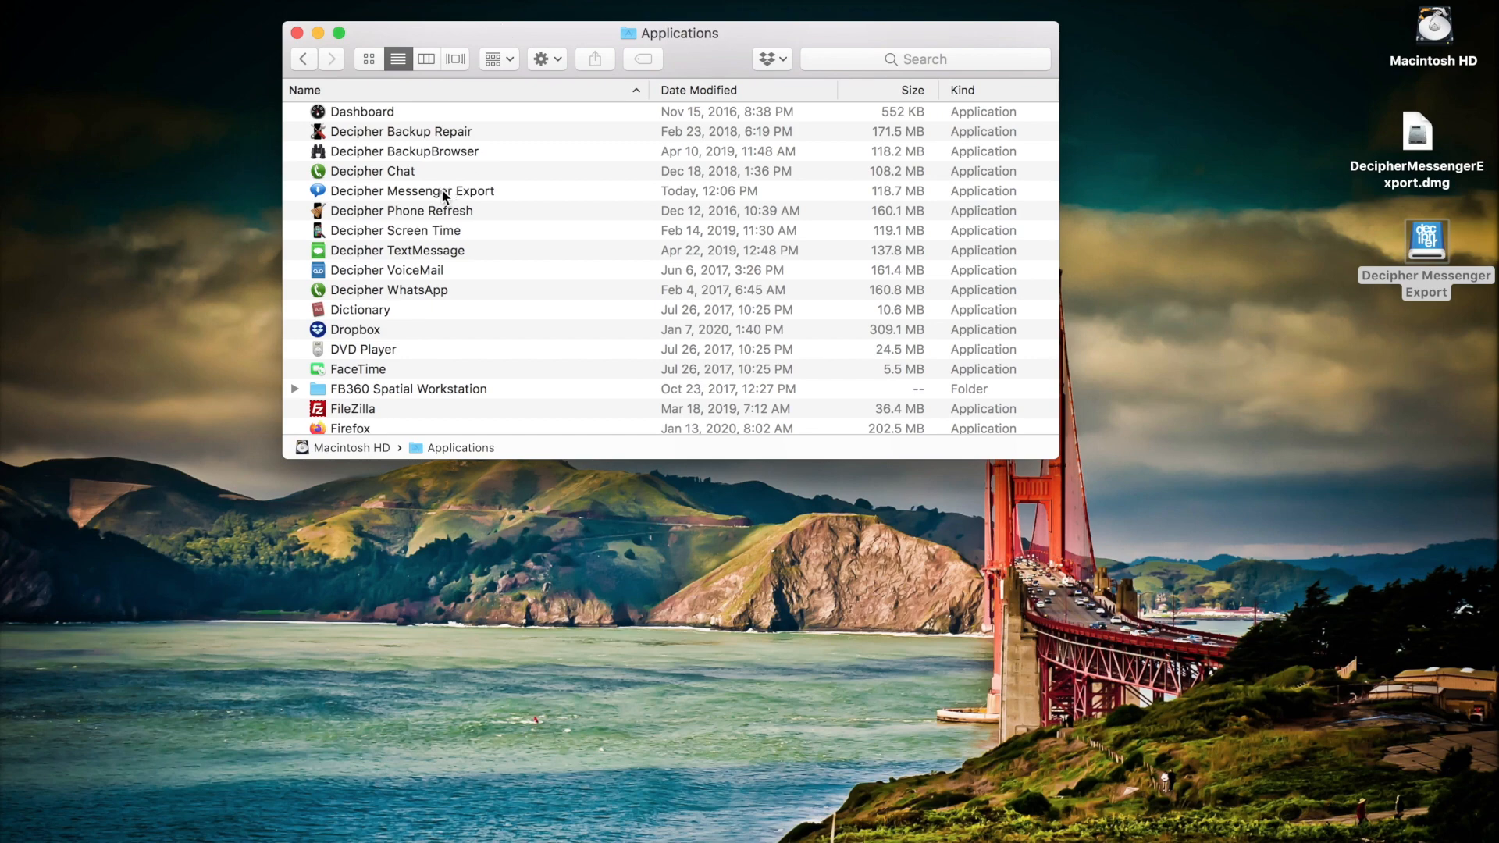
- Launch Decipher Messenger Export from the Applications folder
click(413, 191)
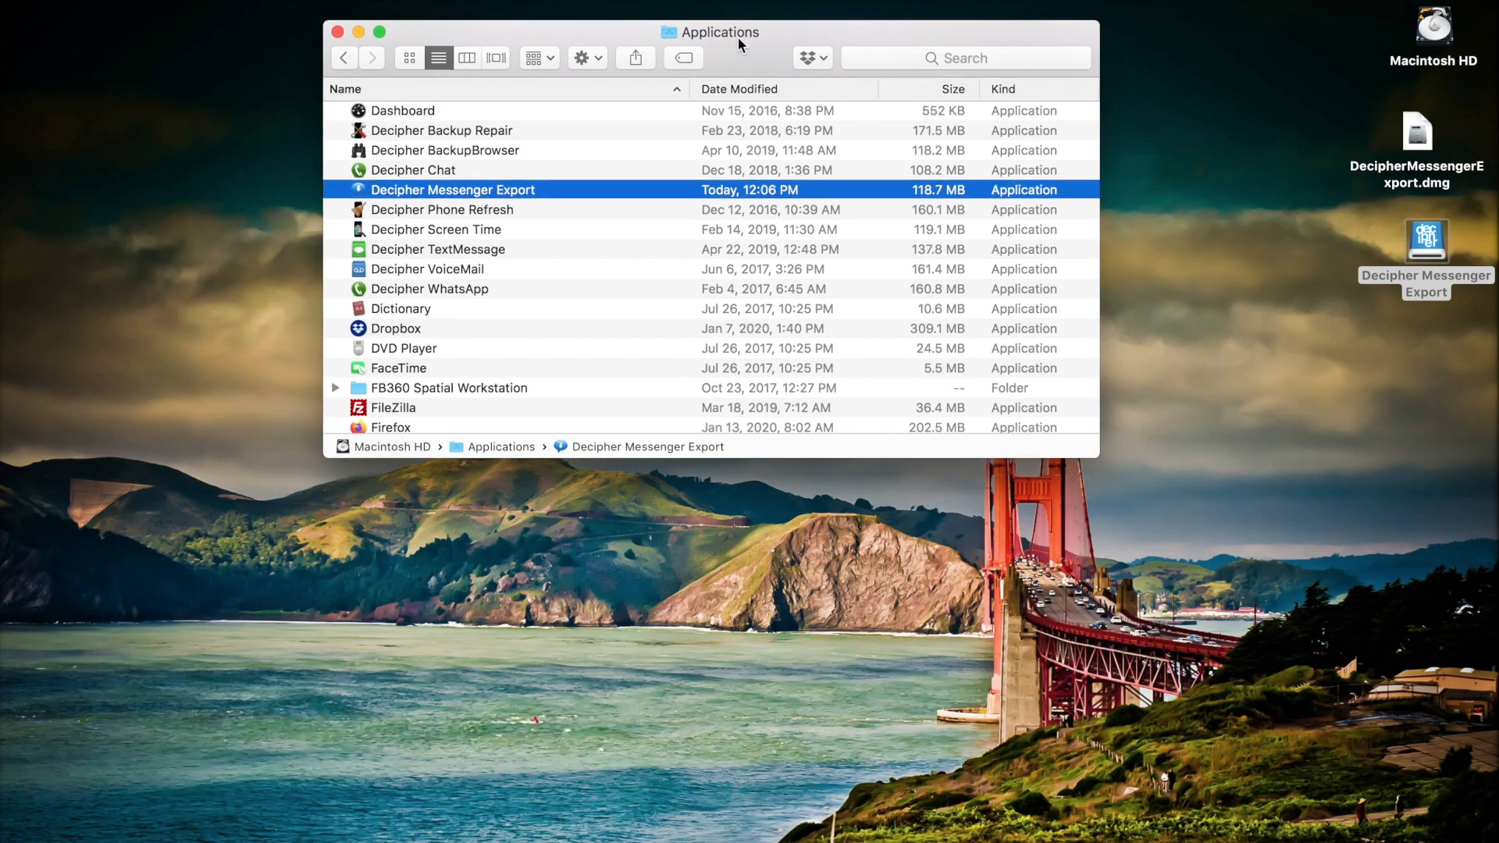
mouse_move(535, 184)
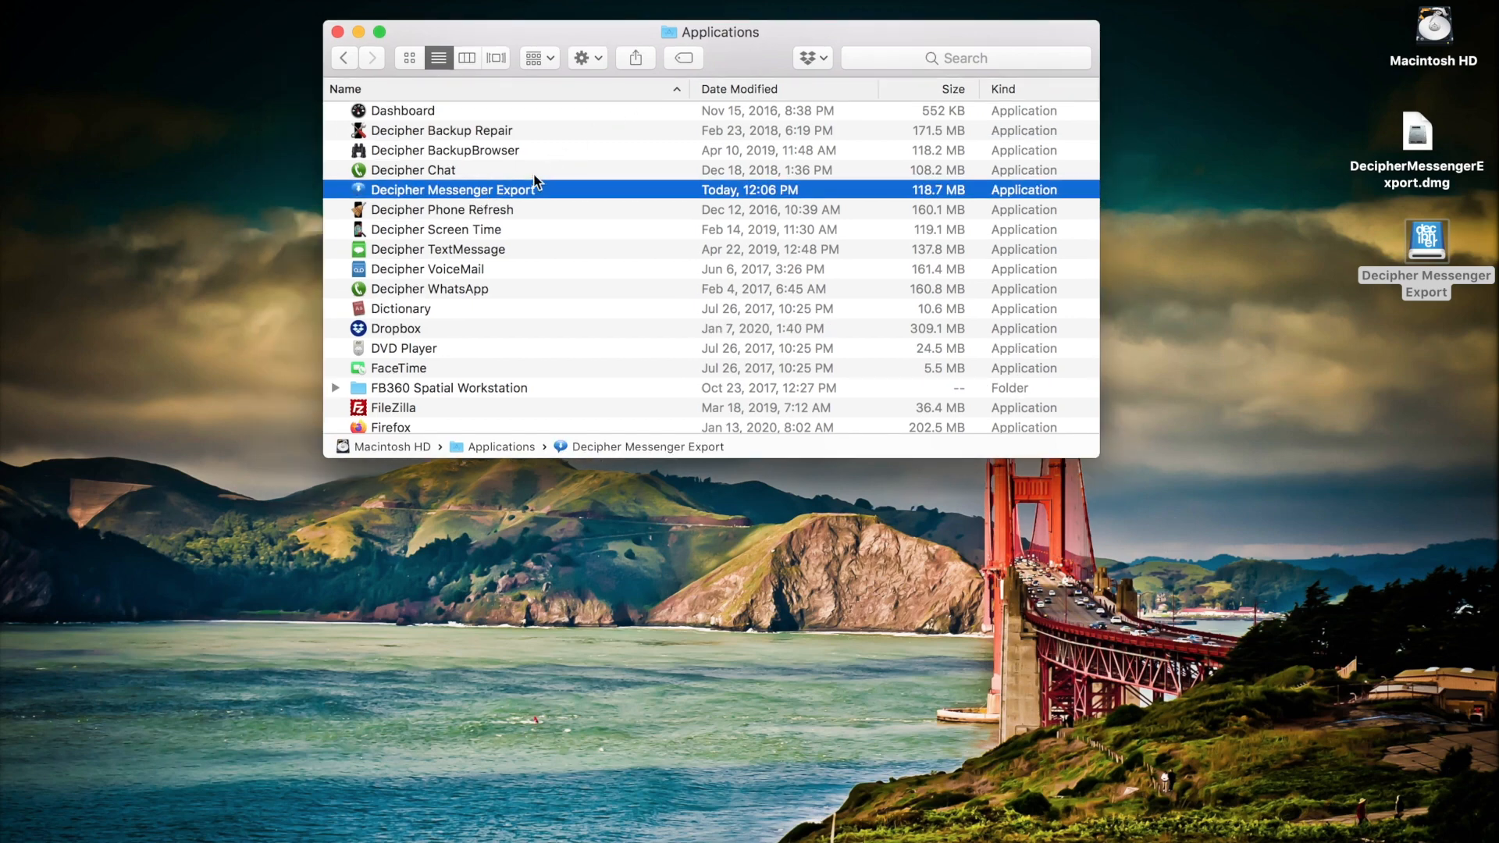
mouse_move(519, 199)
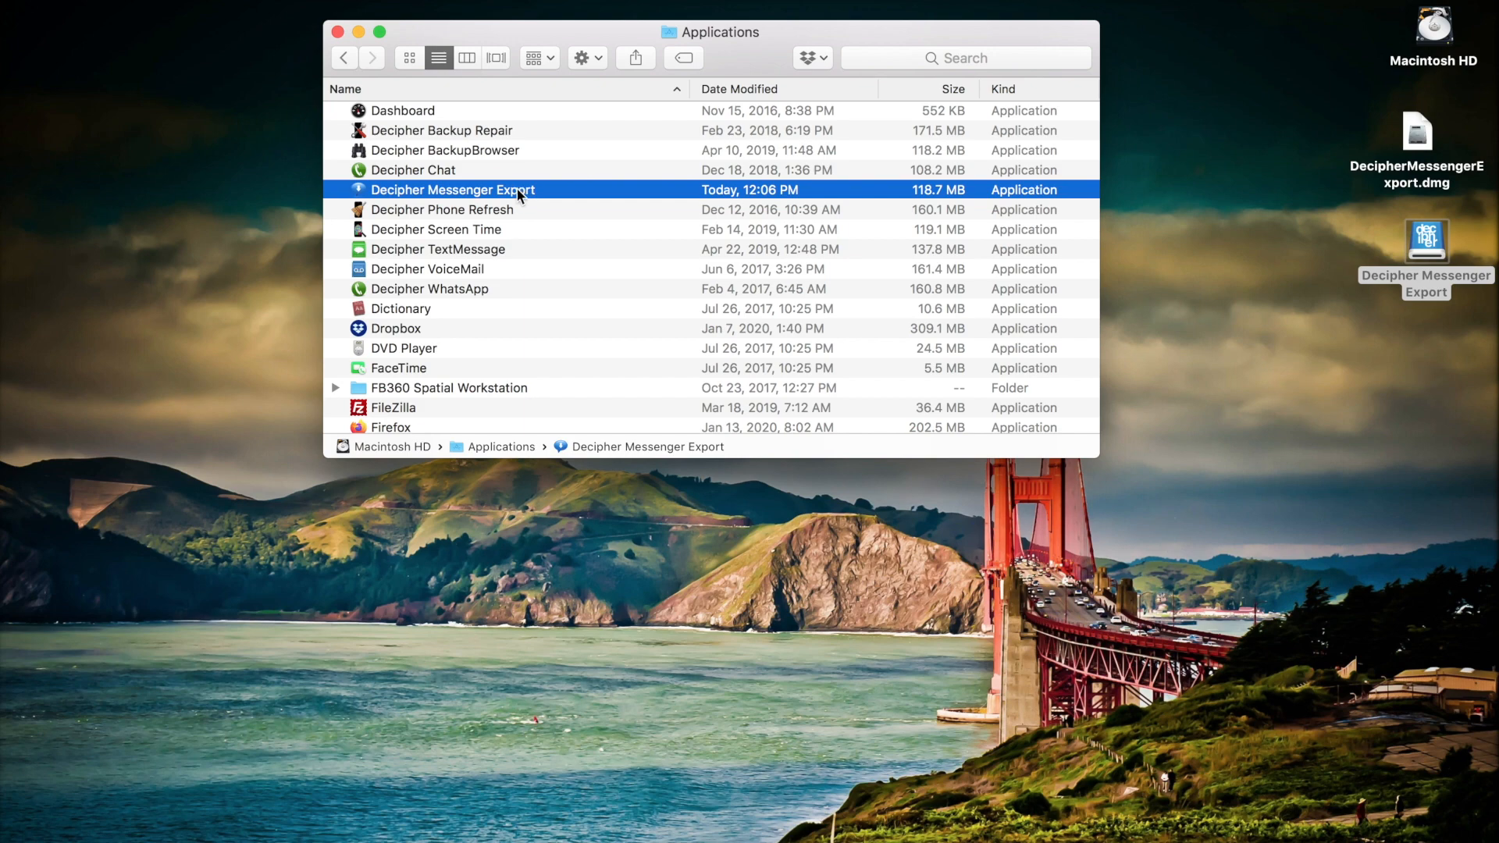
double_click(451, 189)
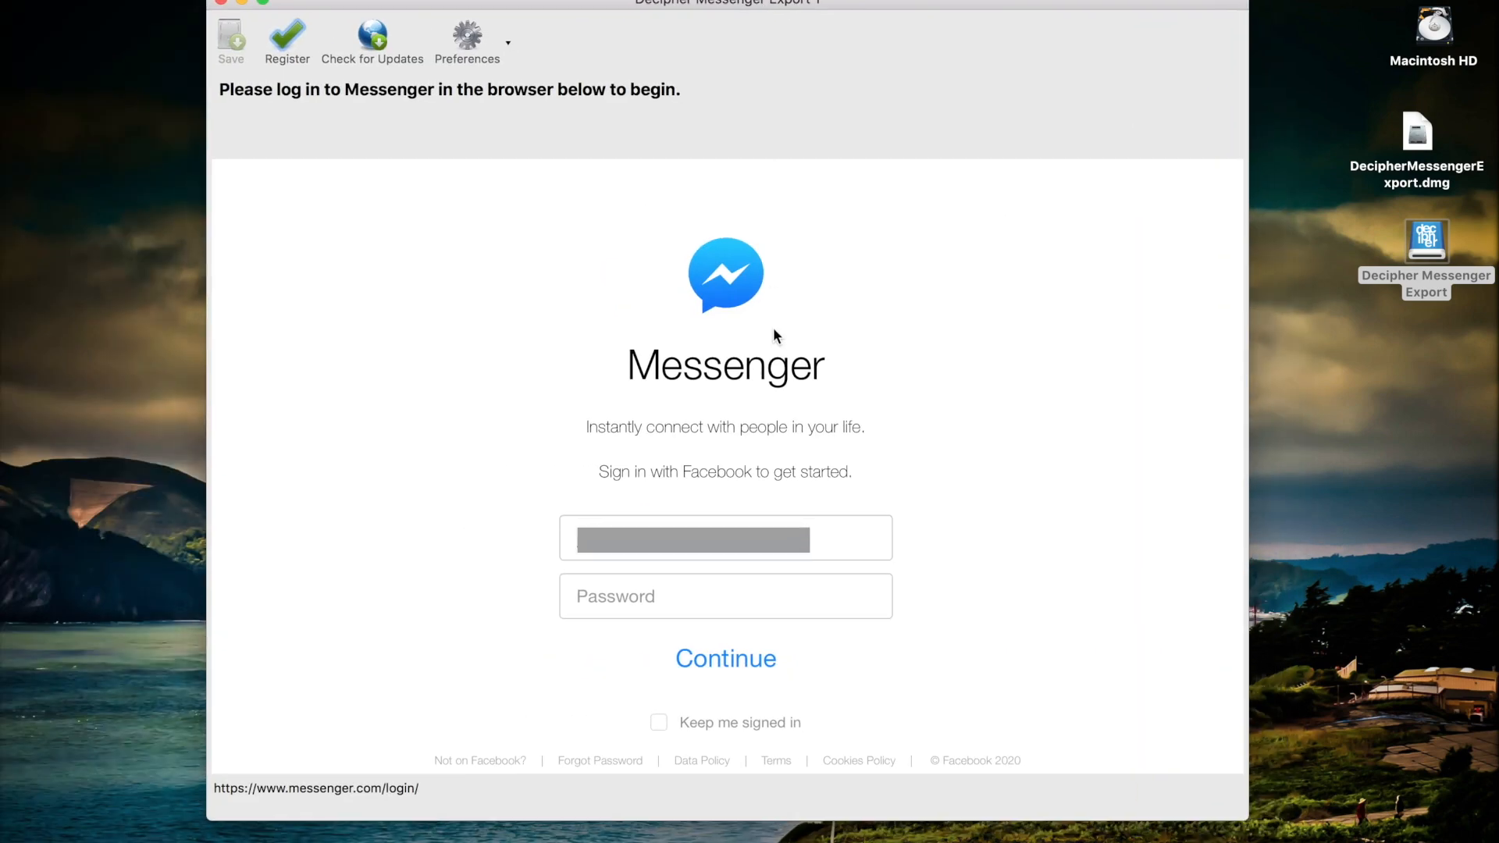
mouse_move(899, 261)
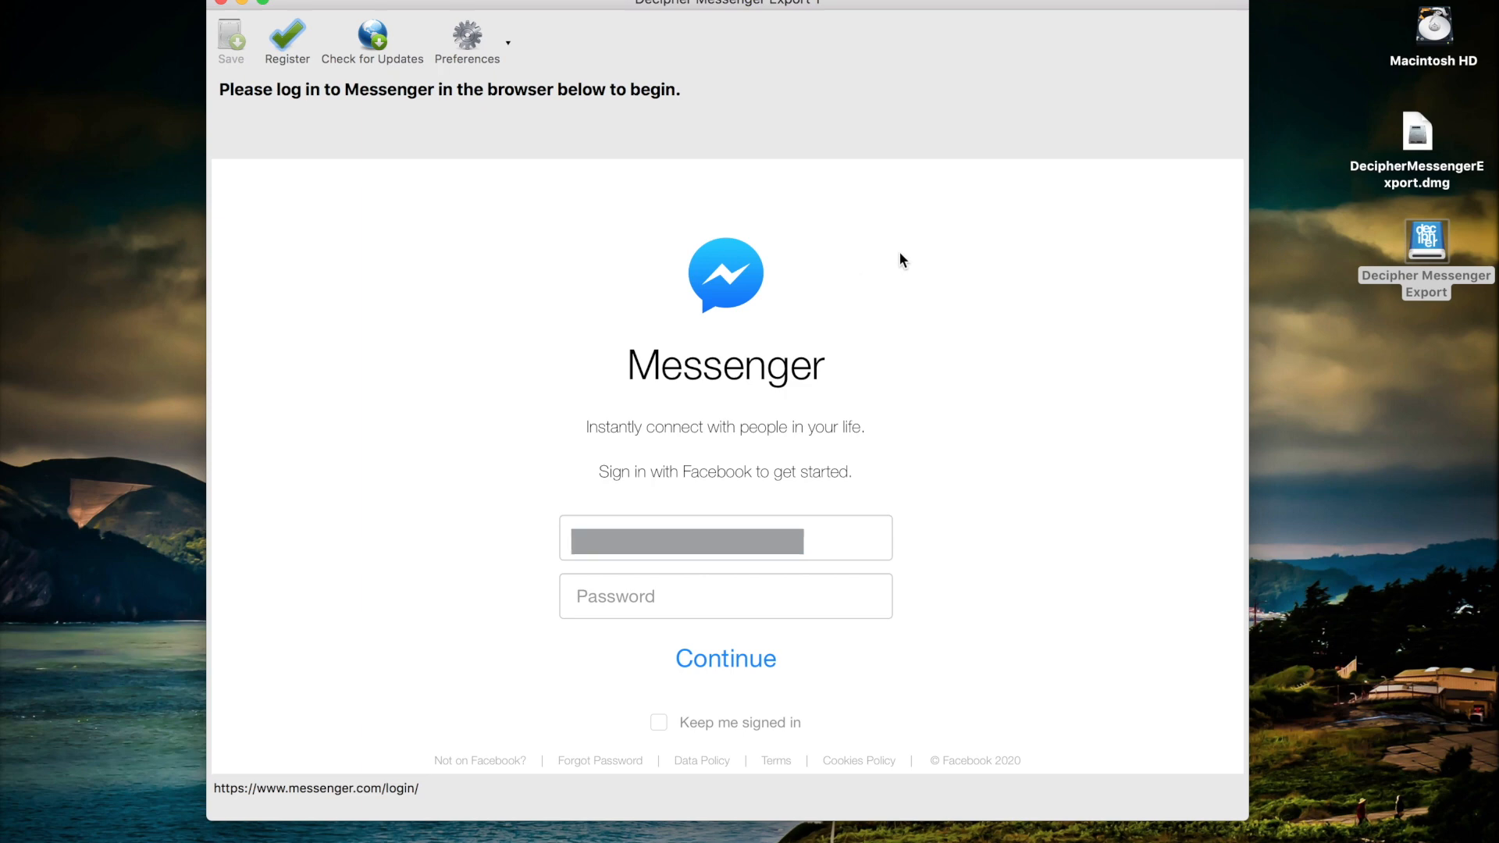
mouse_move(849, 333)
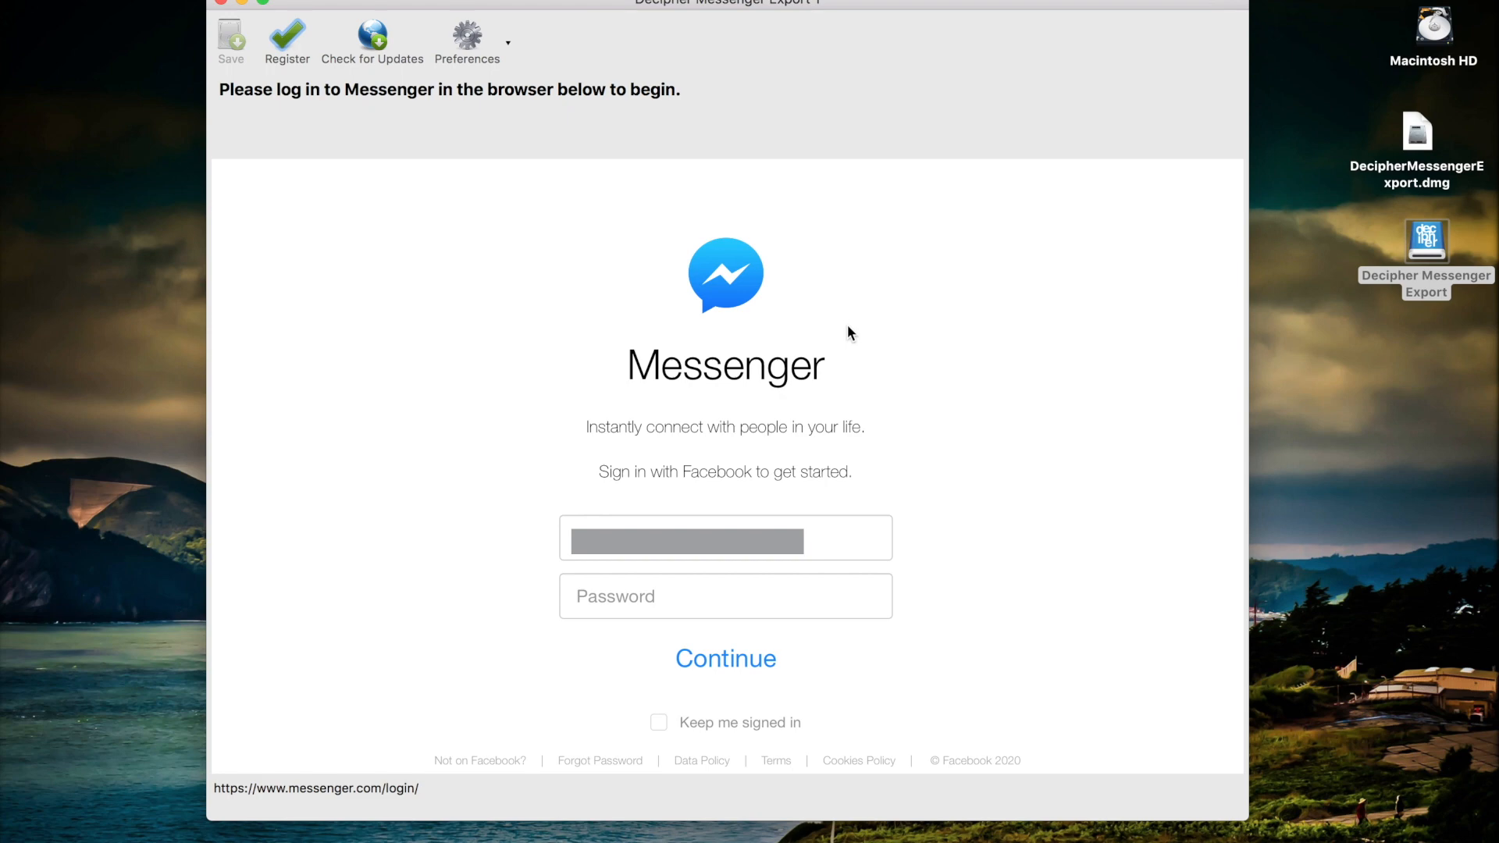
- Enter the Messenger password and continue to sign in to the account
click(724, 595)
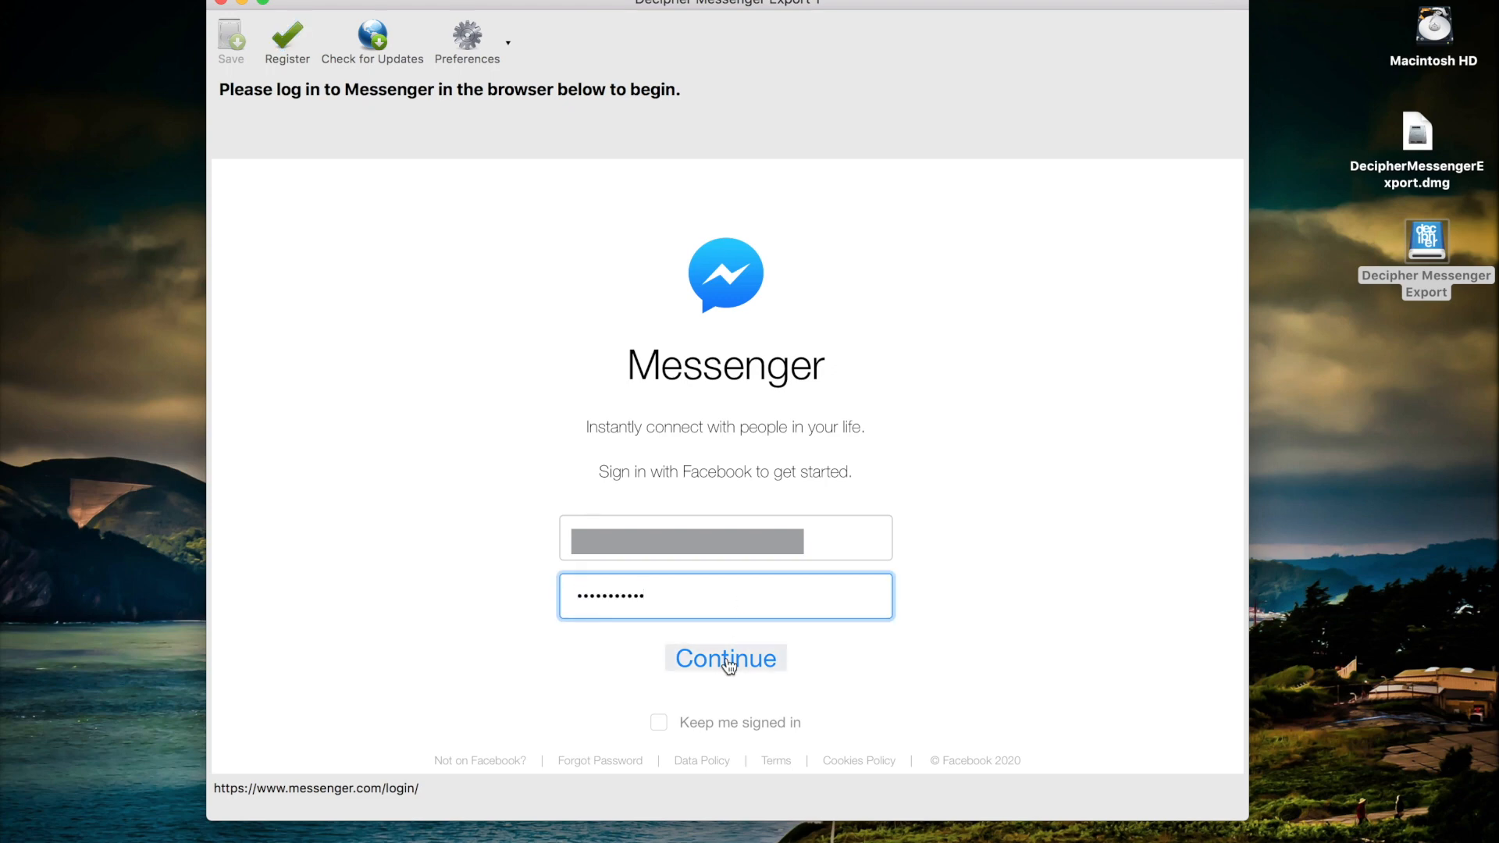
click(725, 658)
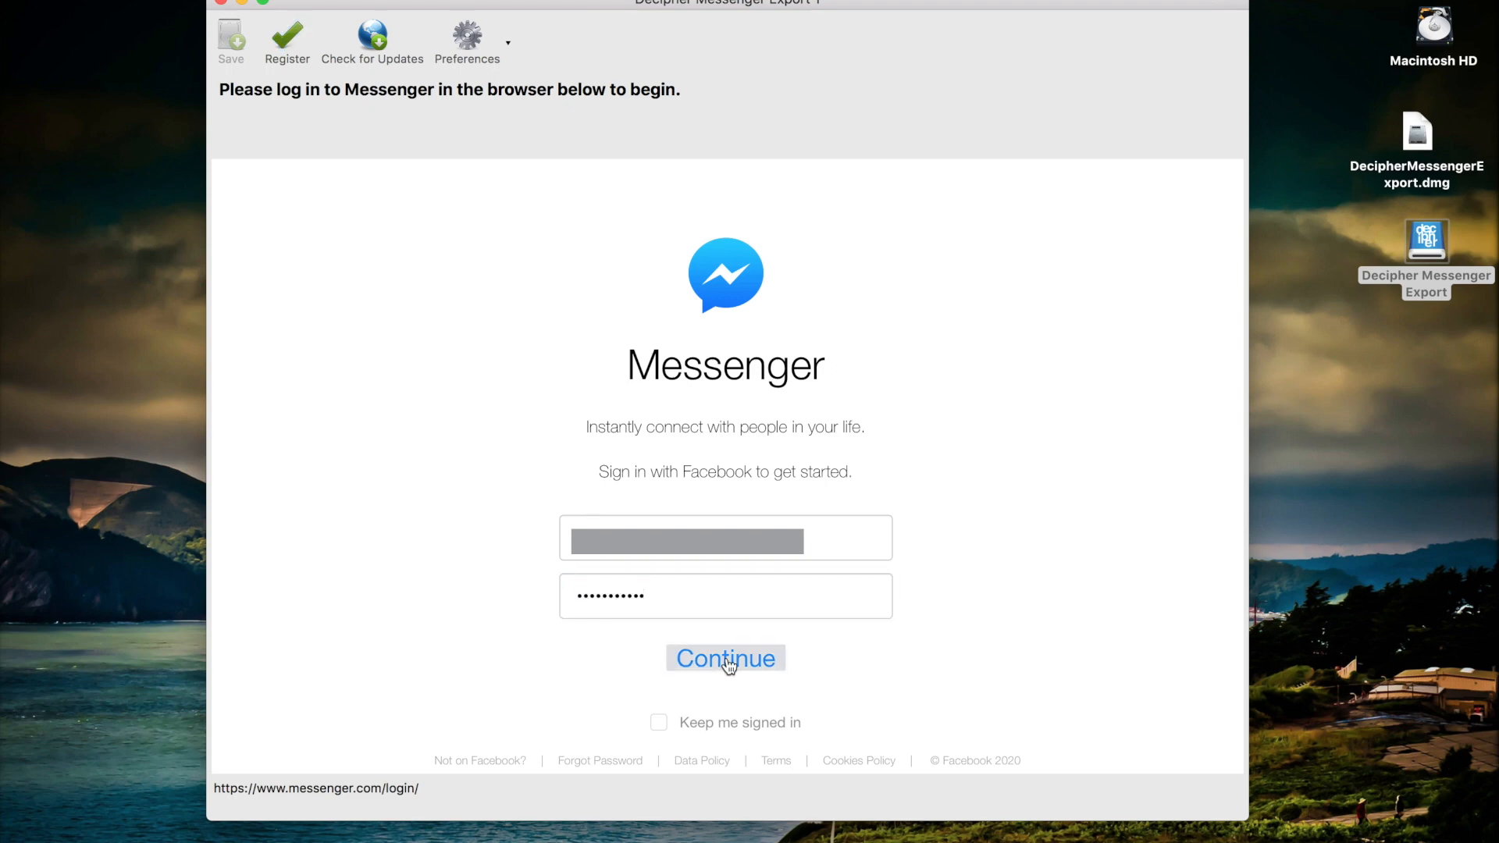
click(725, 657)
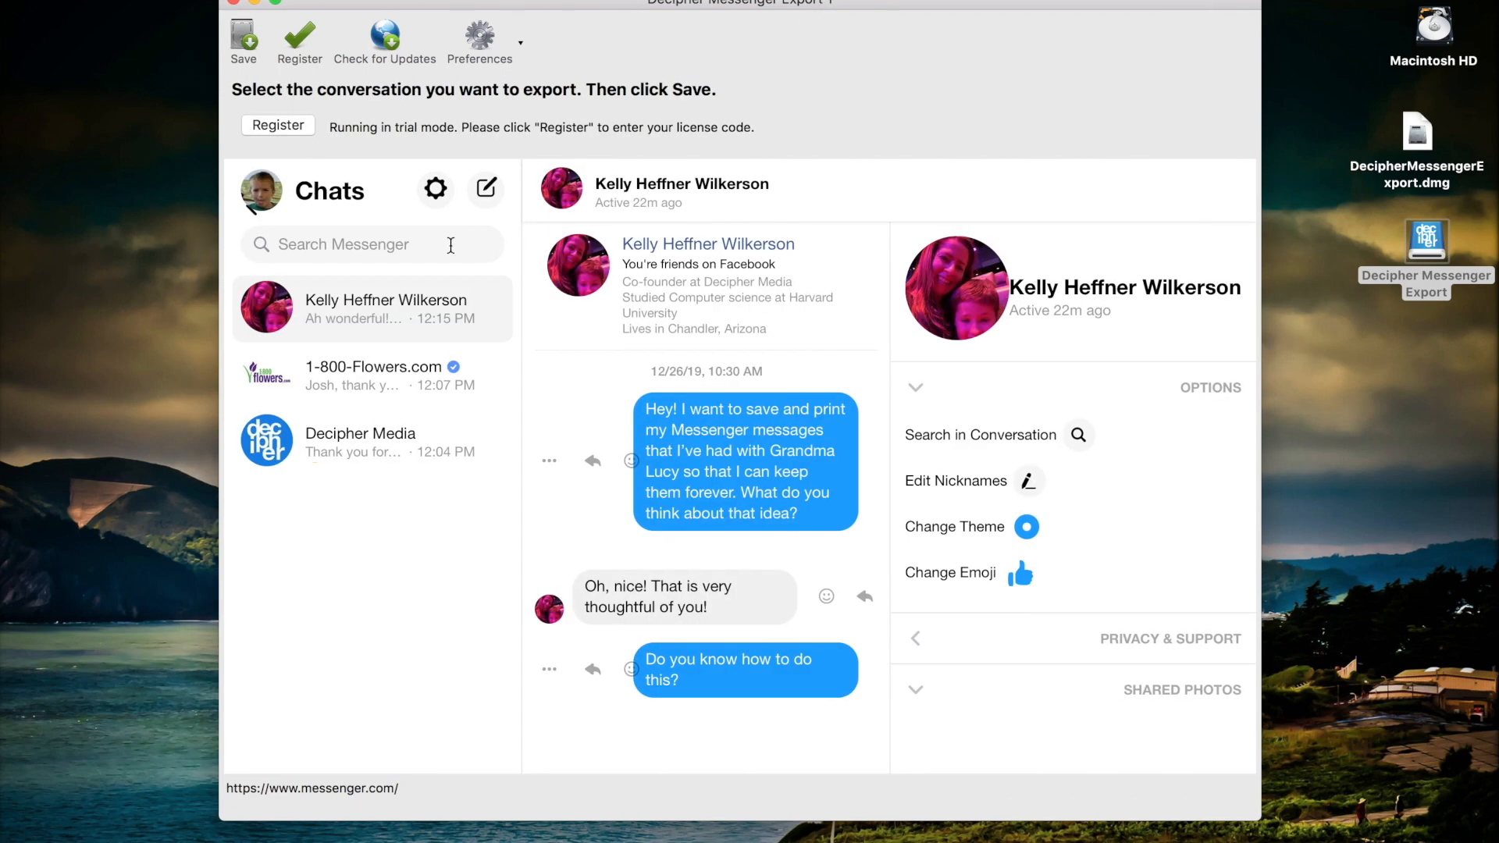
mouse_move(375, 433)
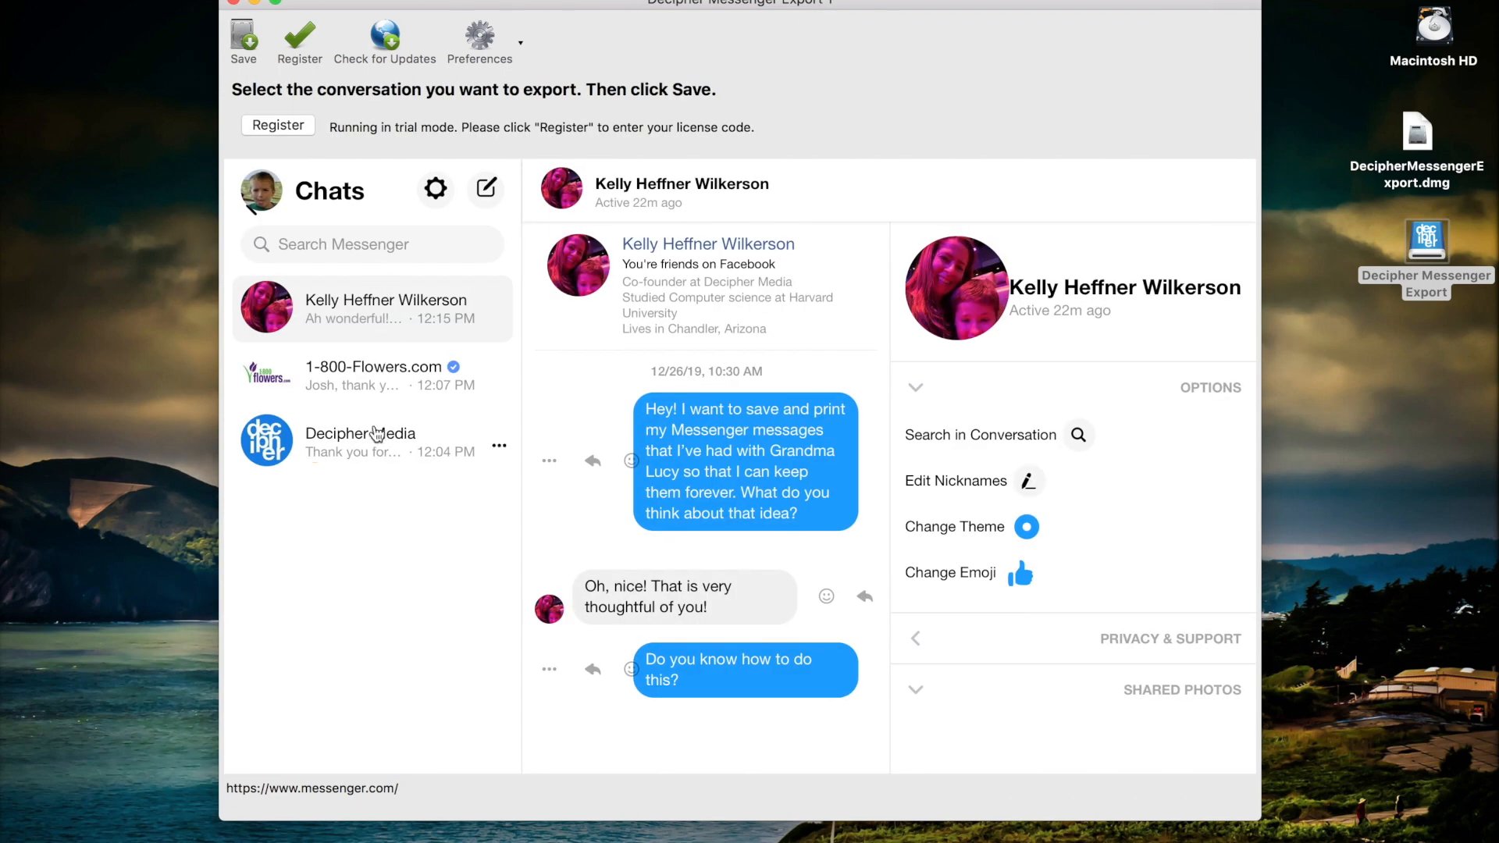
mouse_move(397, 153)
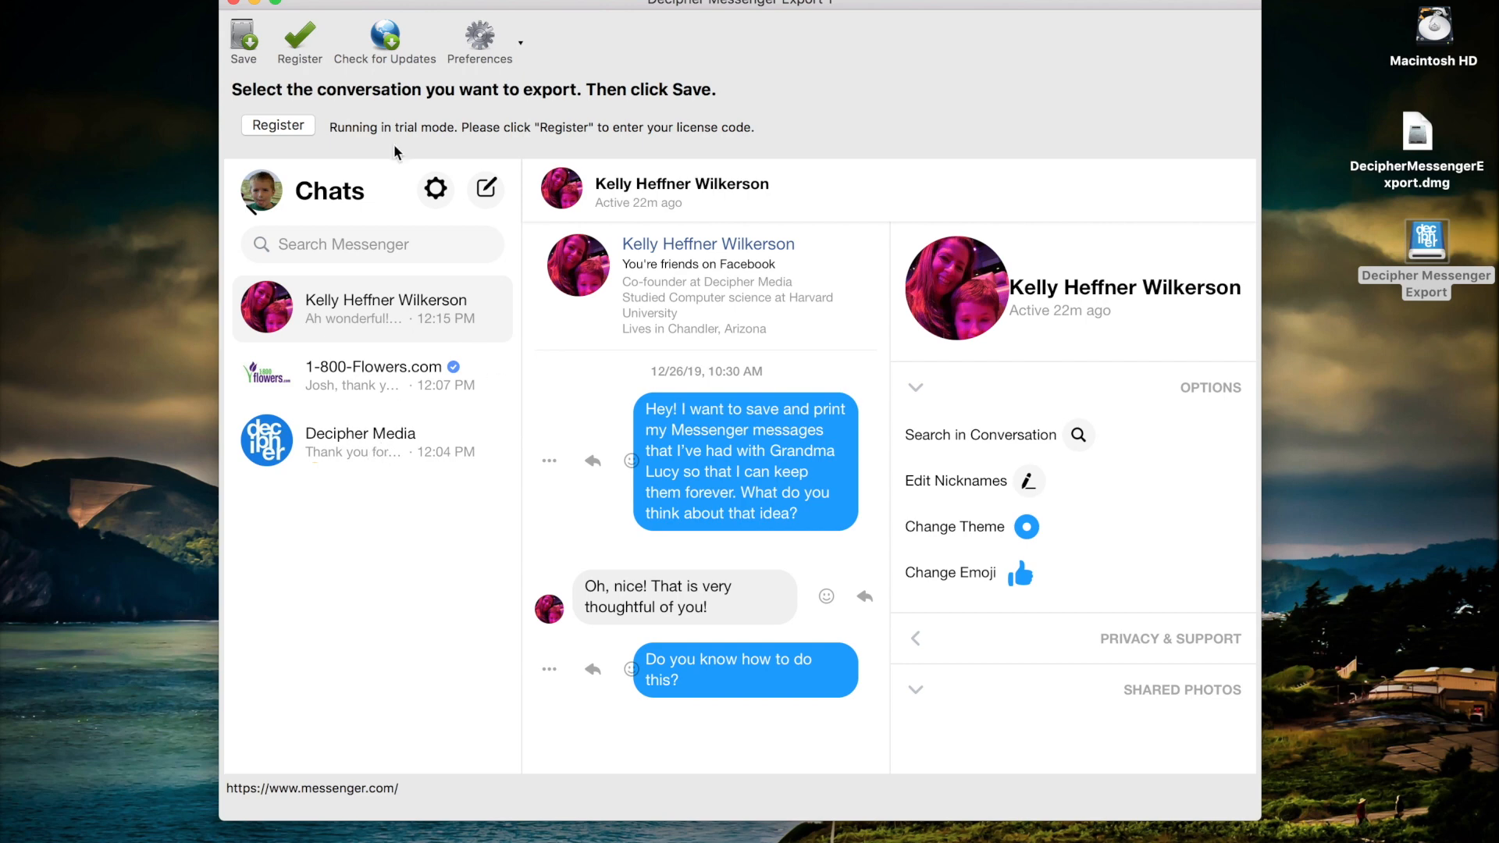
mouse_move(609, 145)
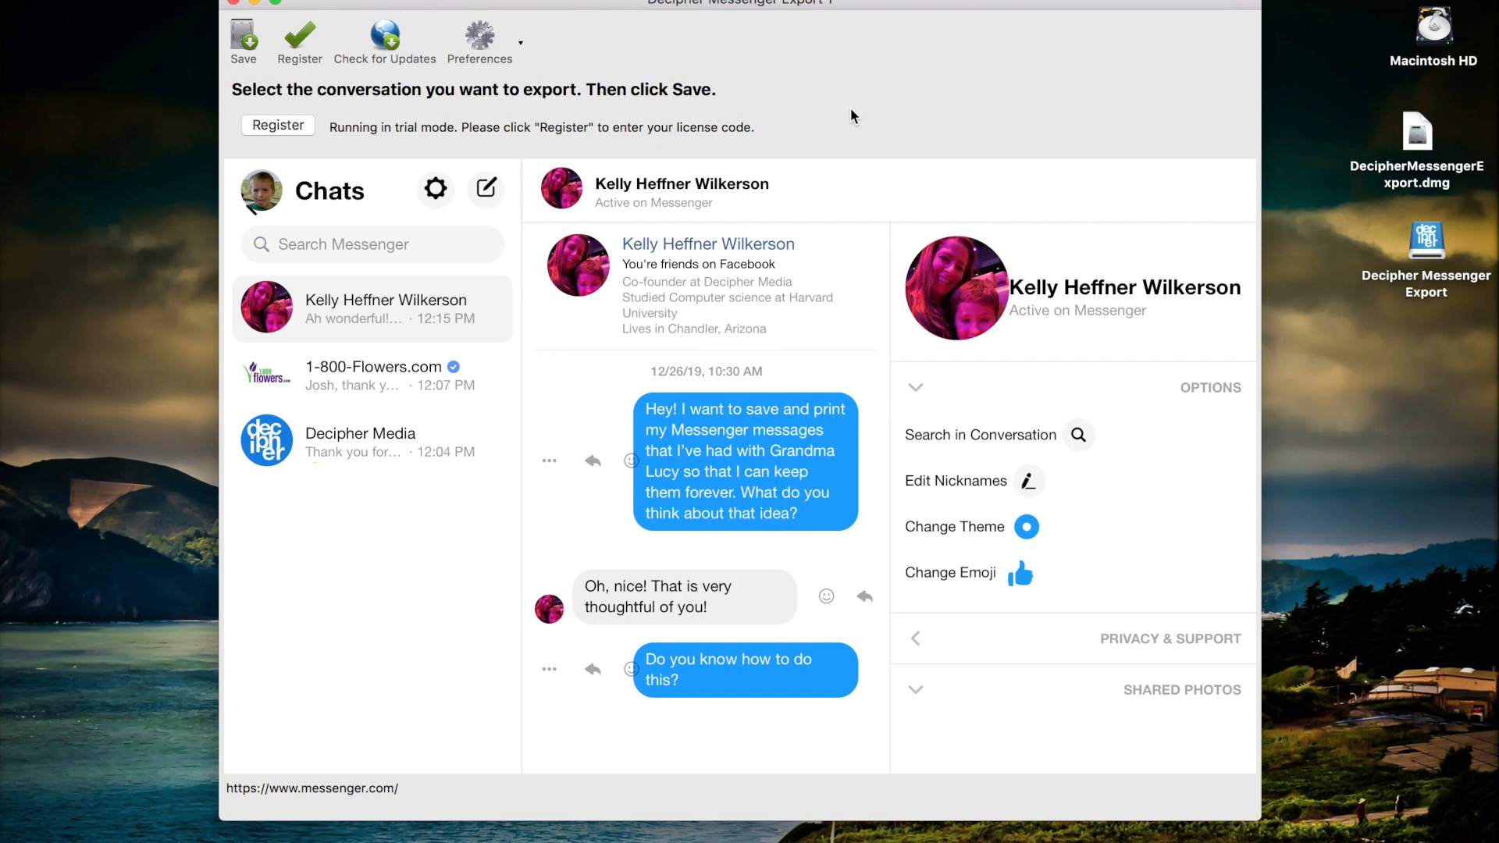
mouse_move(366, 156)
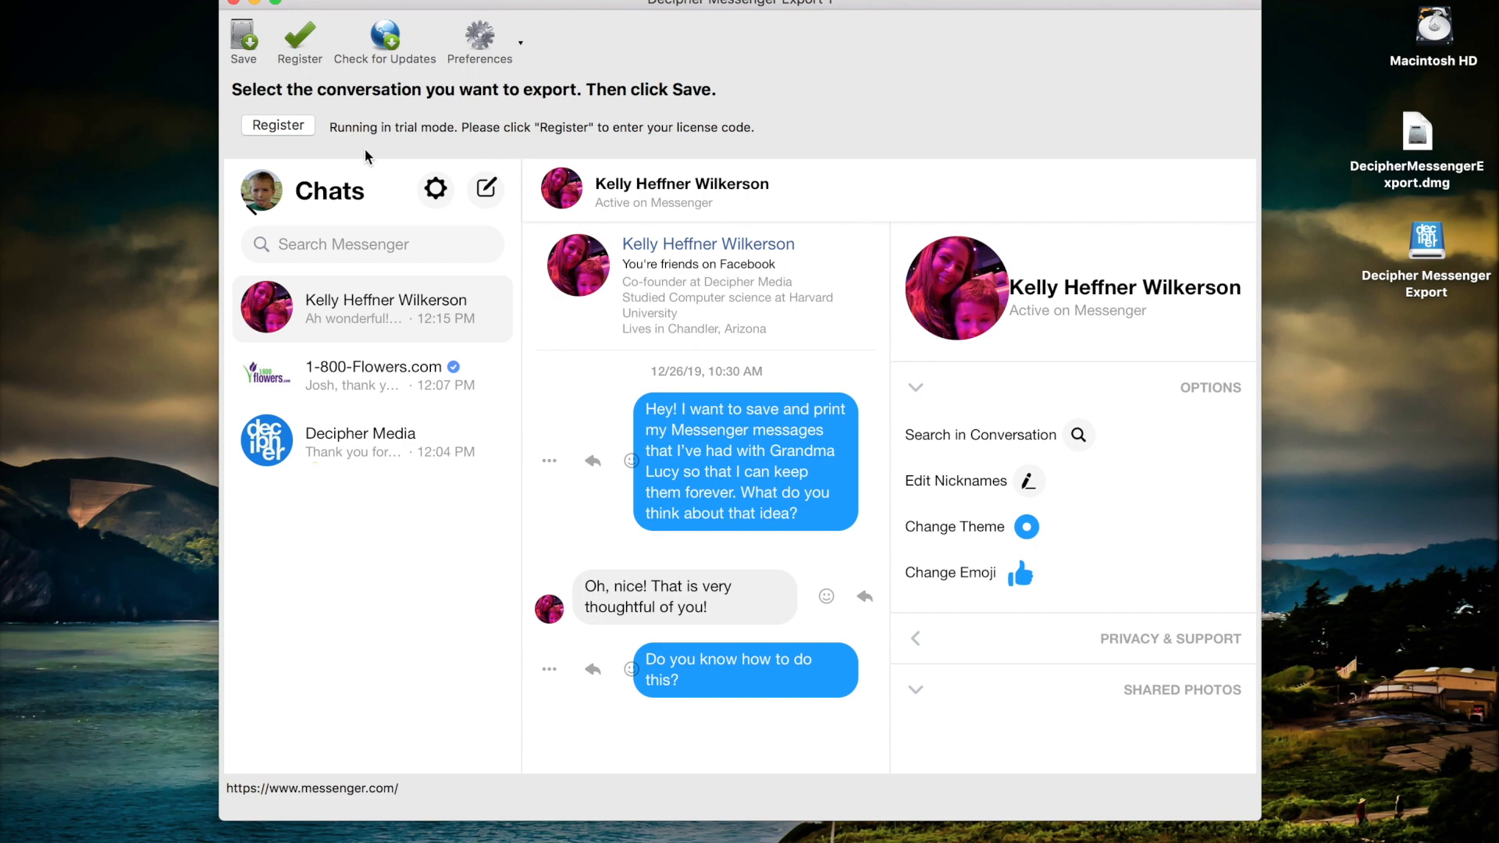
- Register the app with a license code to leave trial mode
click(278, 125)
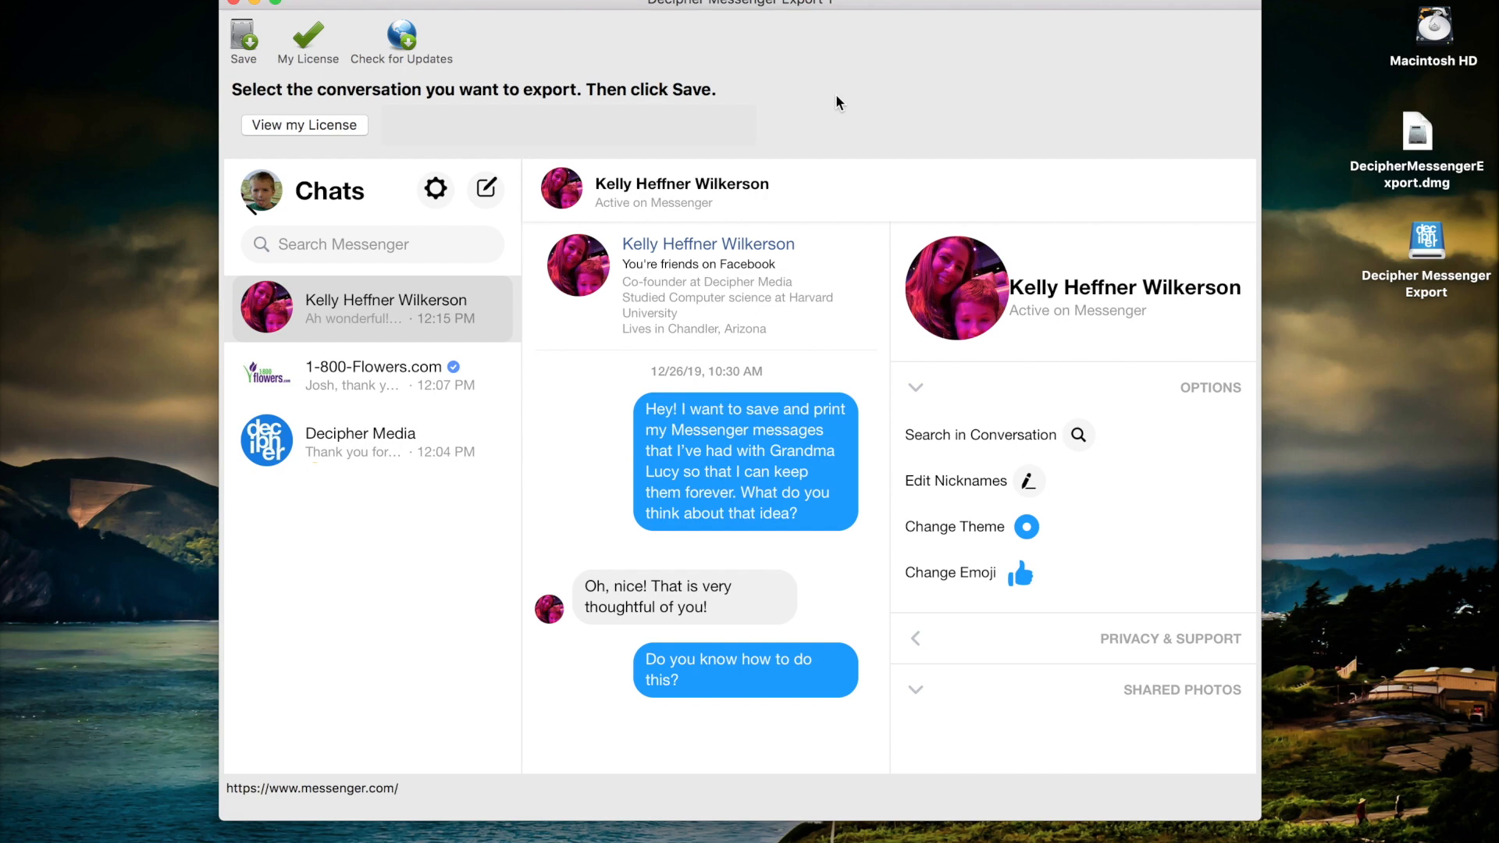
mouse_move(431, 300)
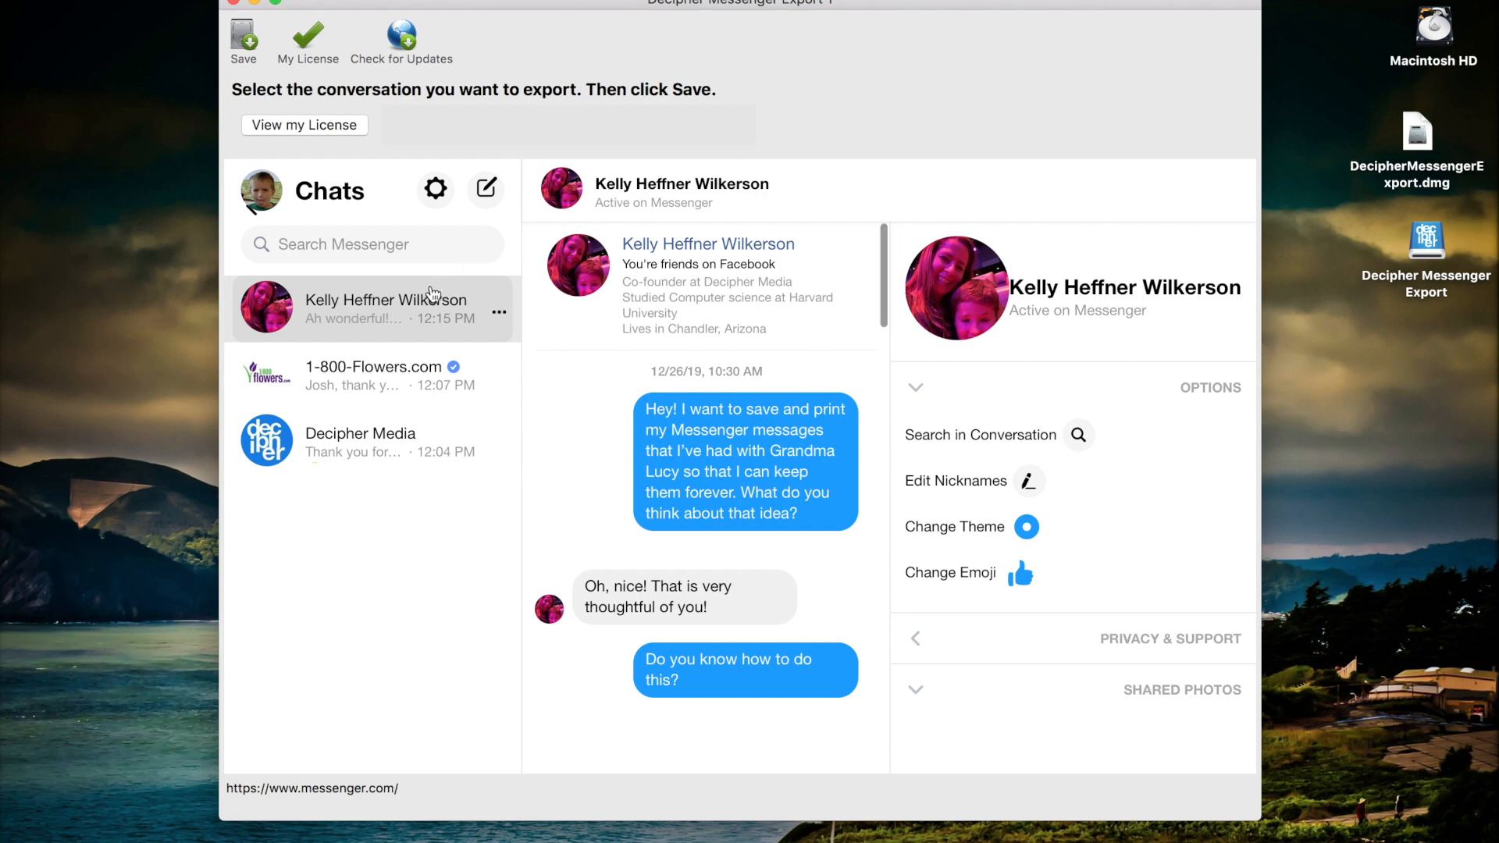
mouse_move(749, 407)
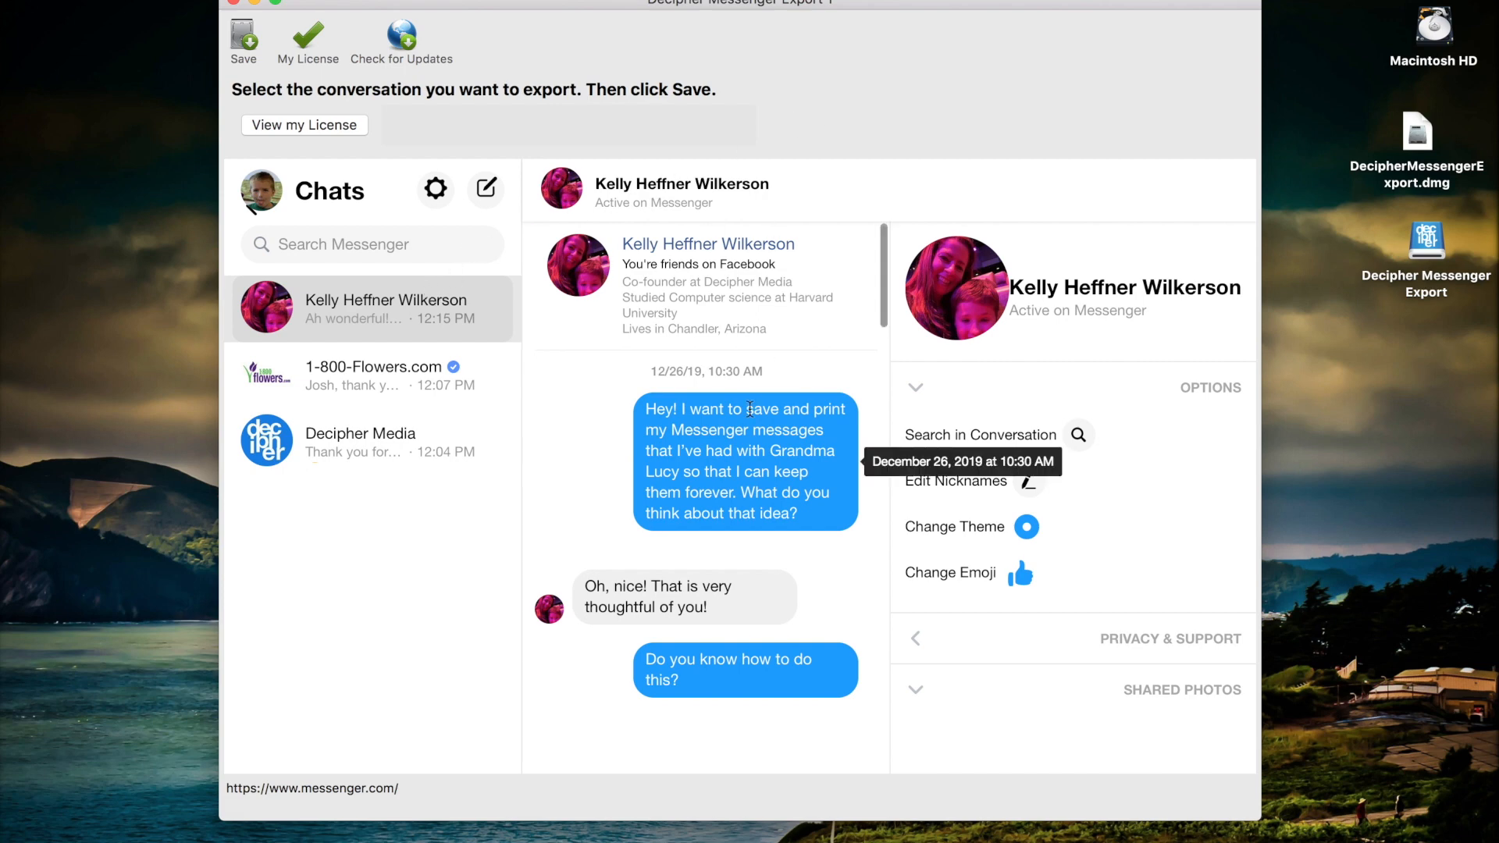
- Scroll through the Kelly chat and start saving the conversation
scroll(down, 3)
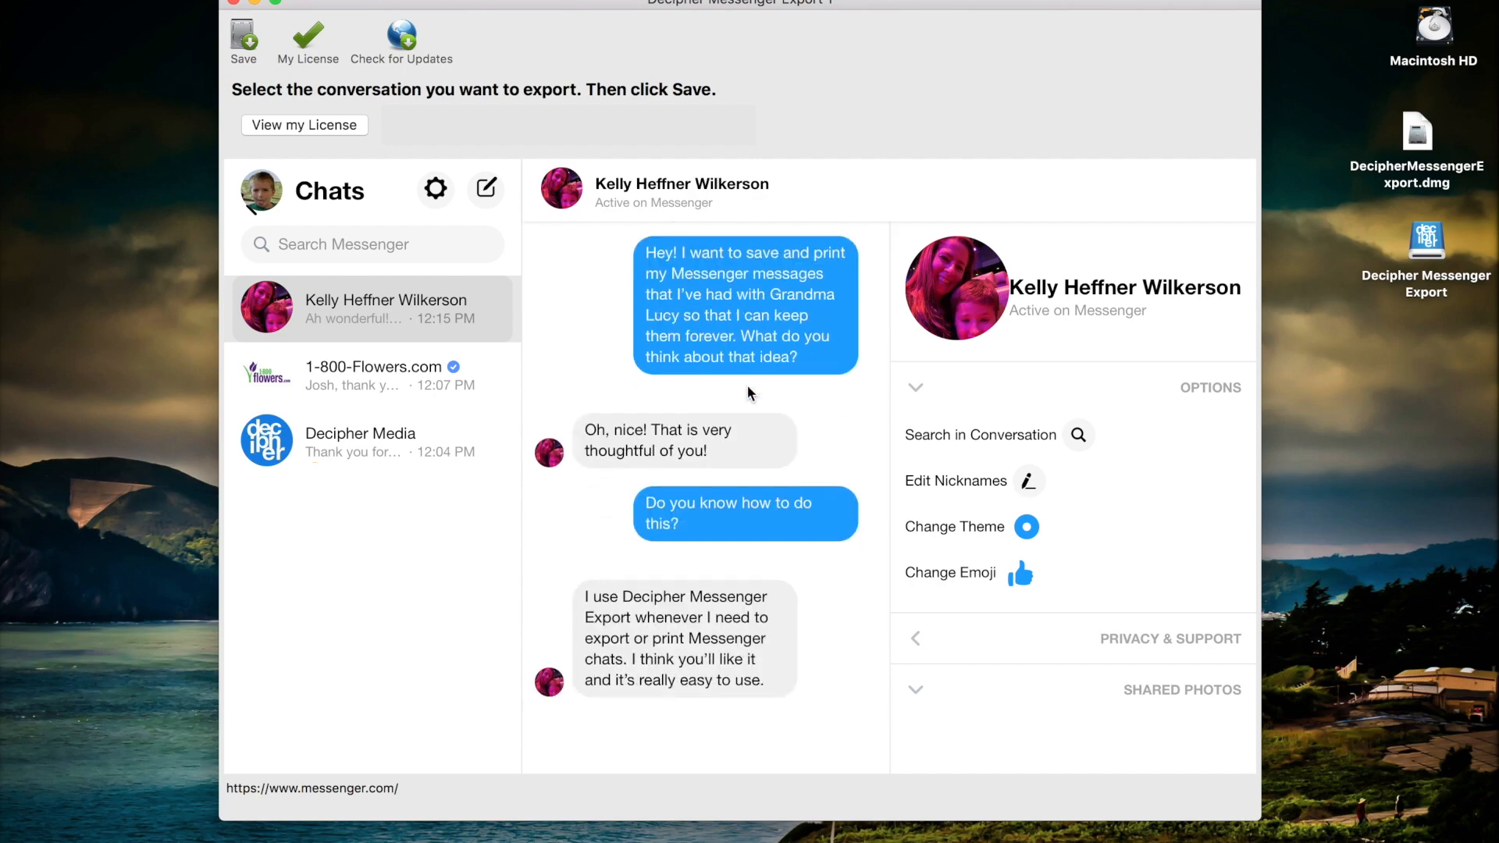
scroll(down, 3)
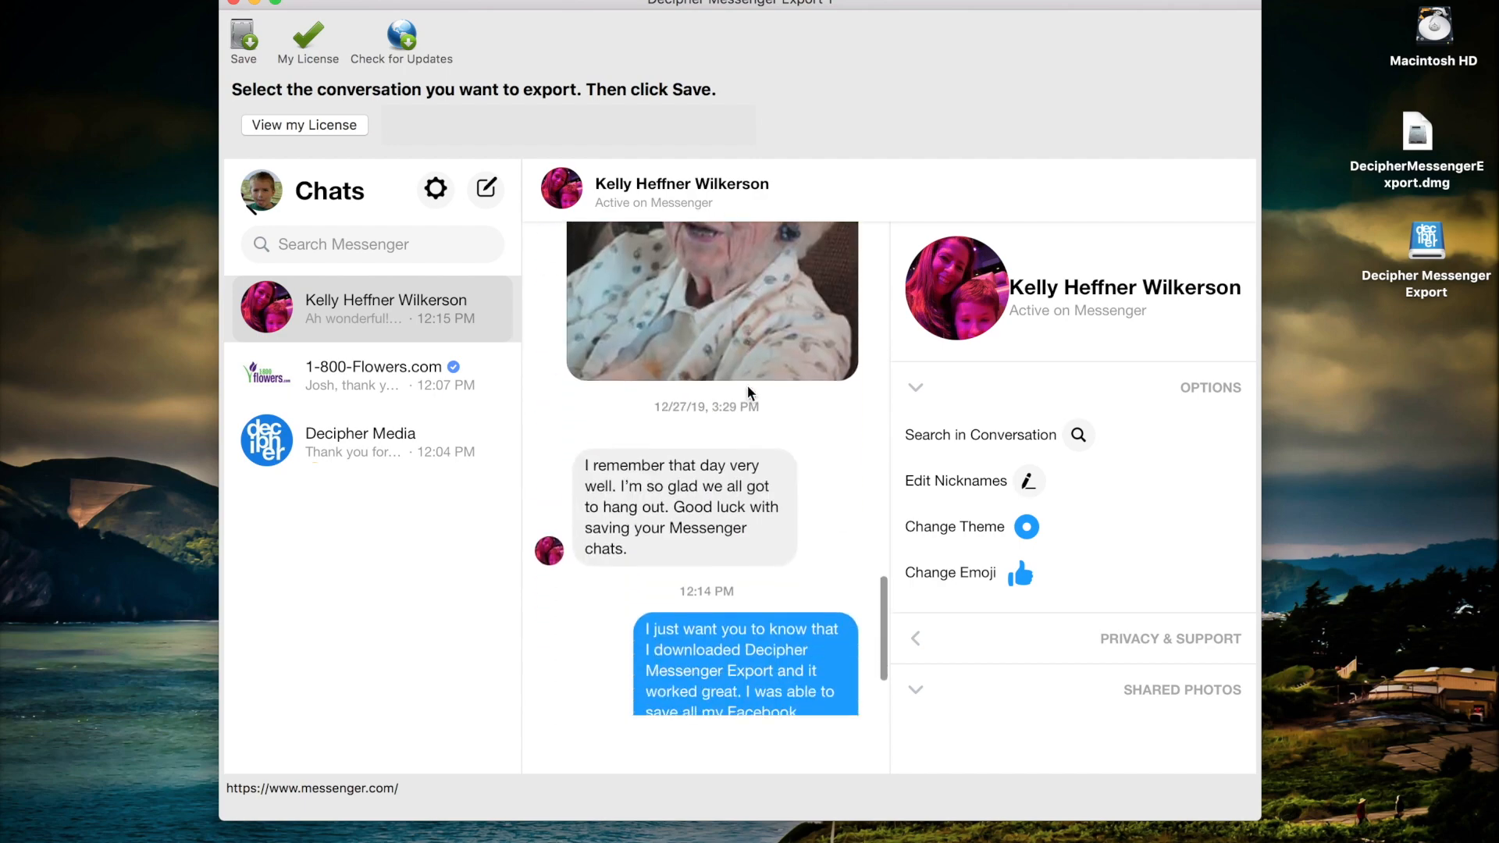
scroll(up, 3)
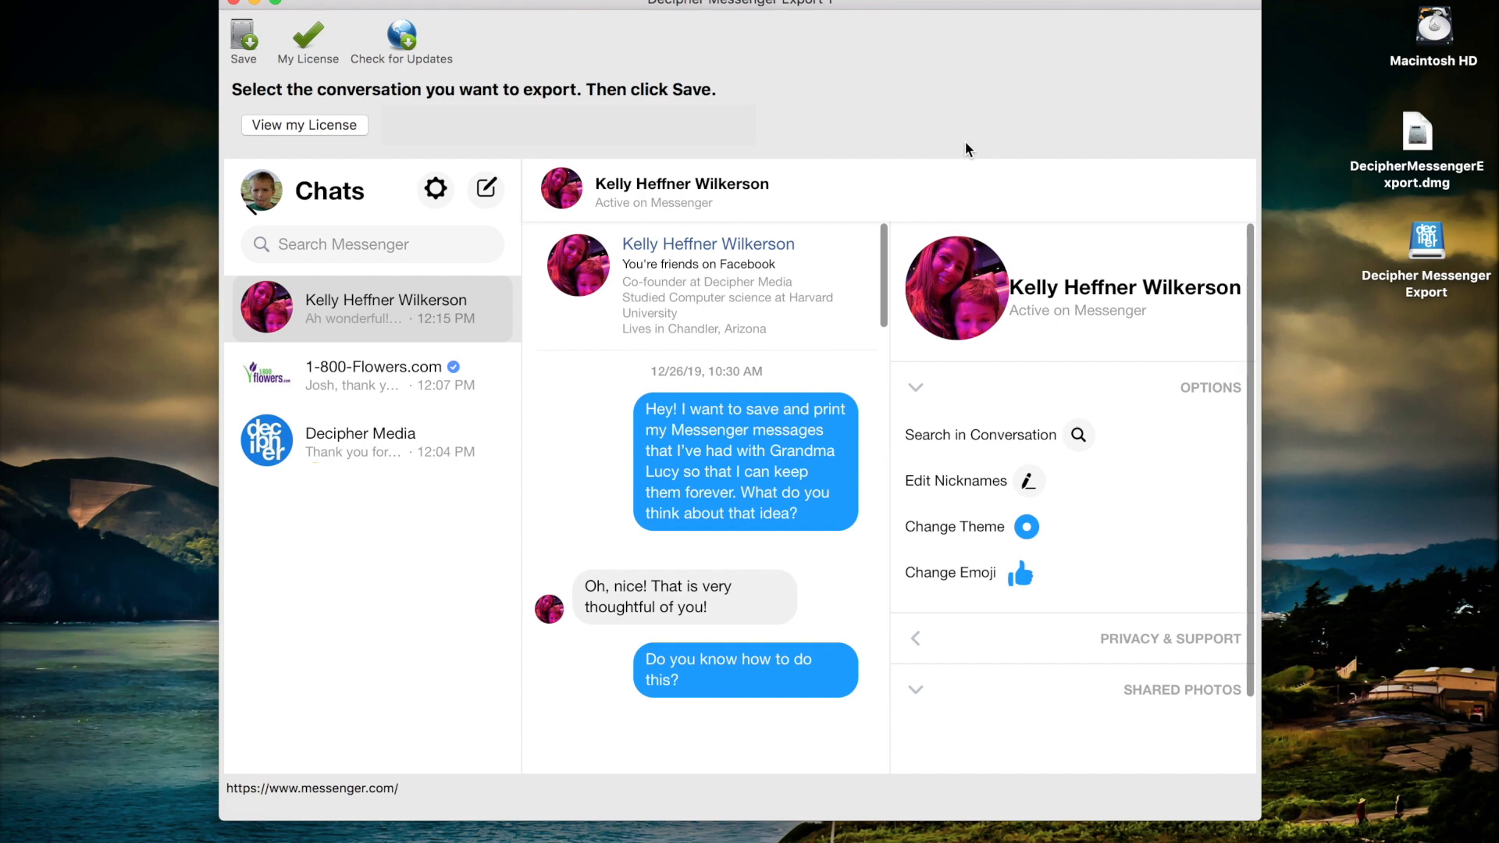
mouse_move(284, 37)
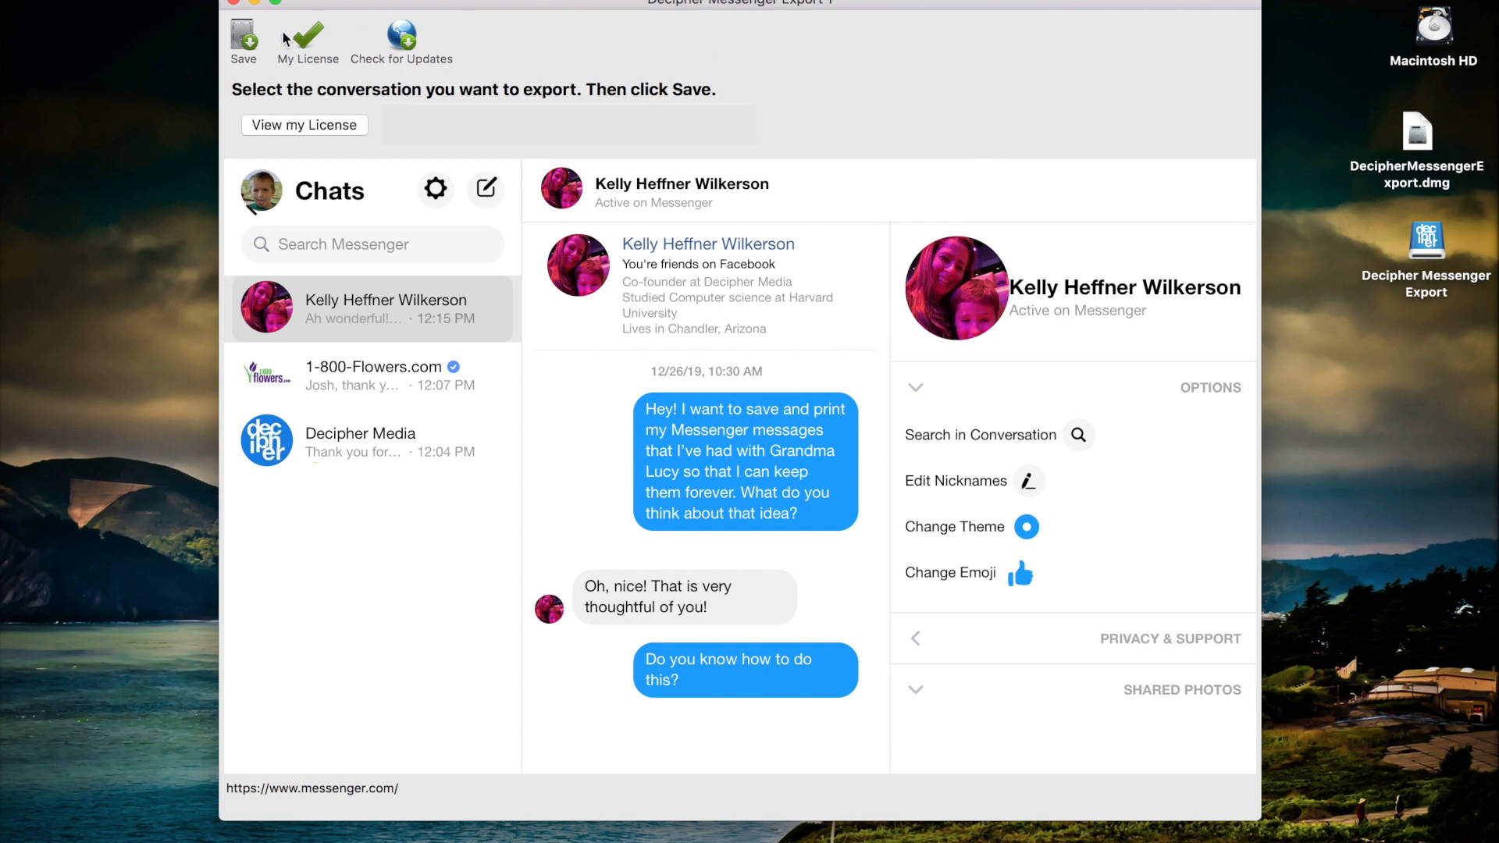
click(243, 42)
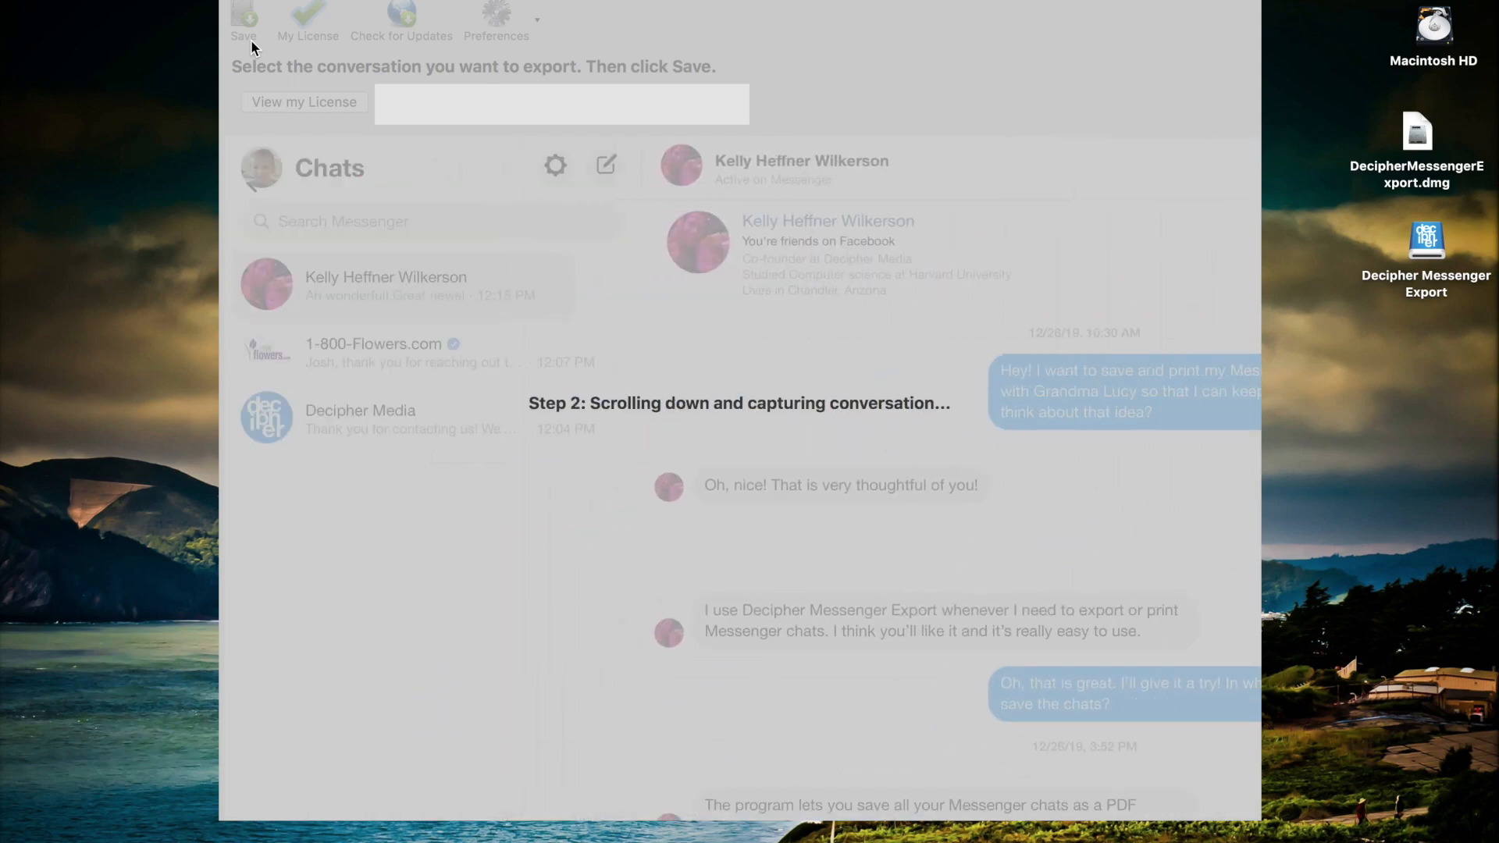
- Save the conversation as a PDF to the Desktop with the suggested name
click(243, 17)
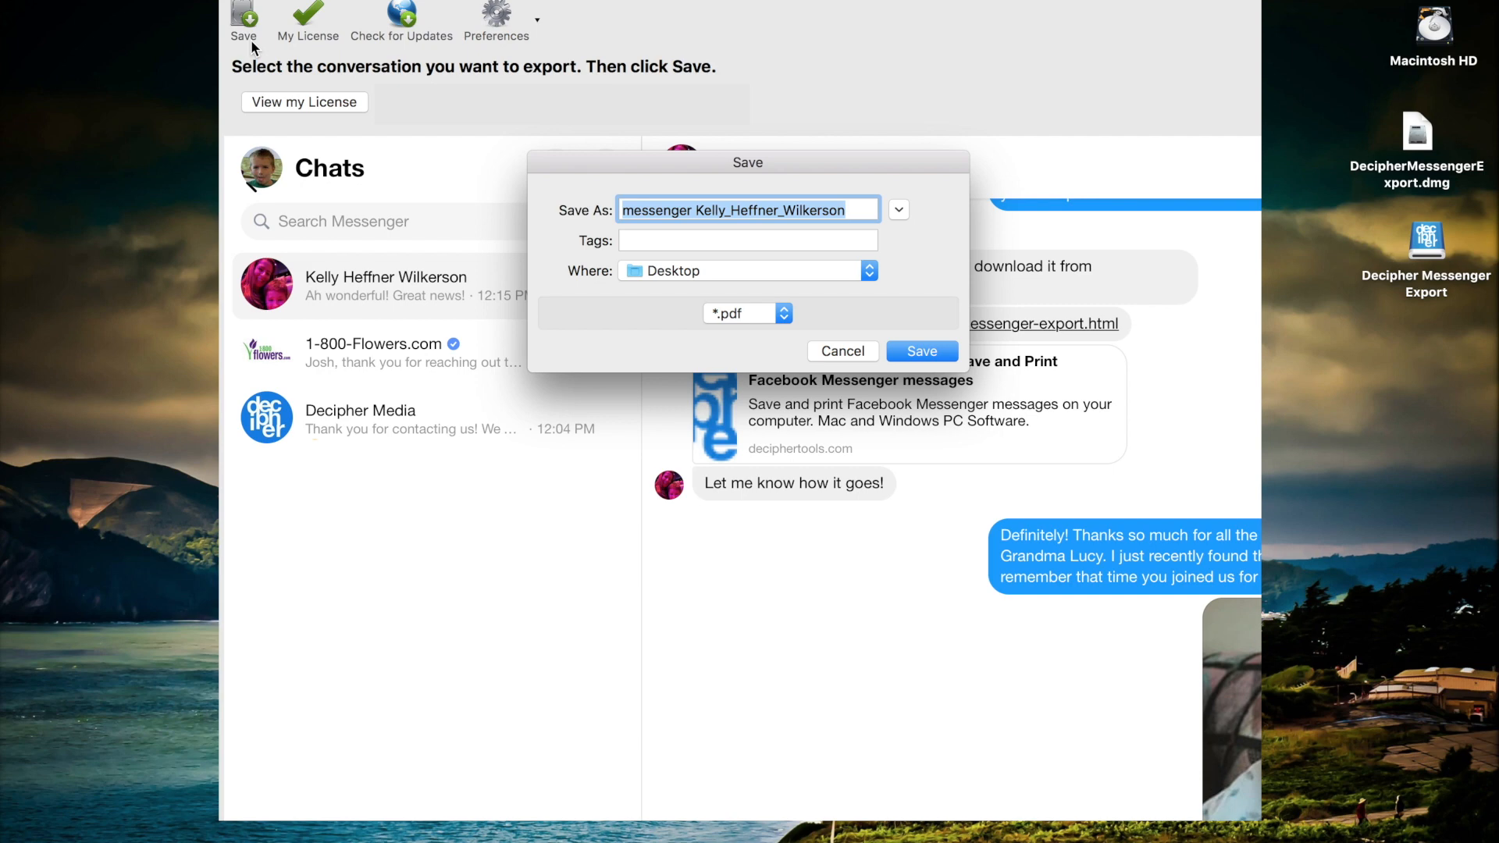
mouse_move(830, 326)
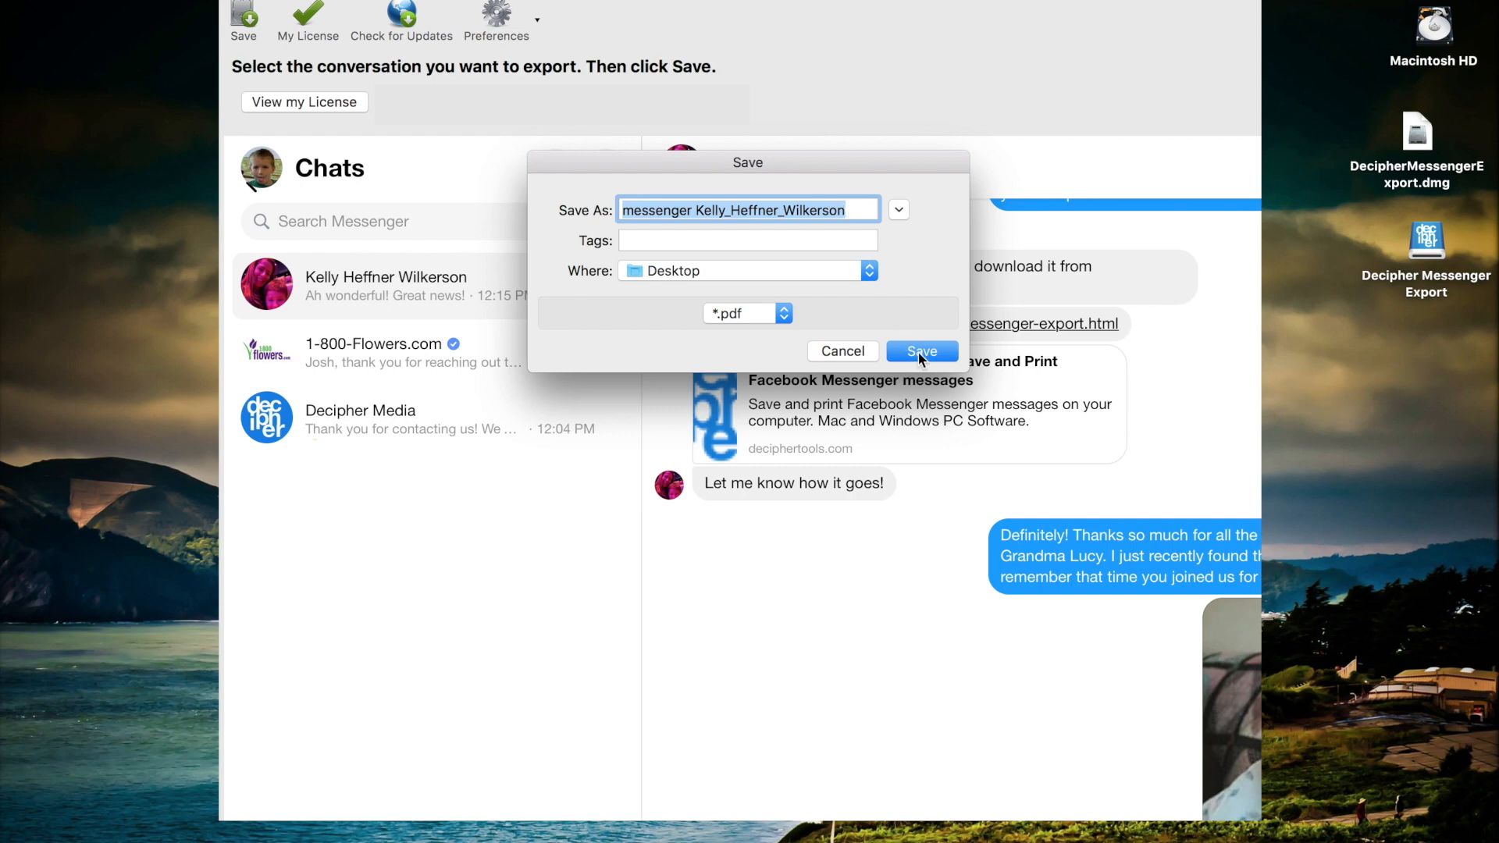
click(920, 352)
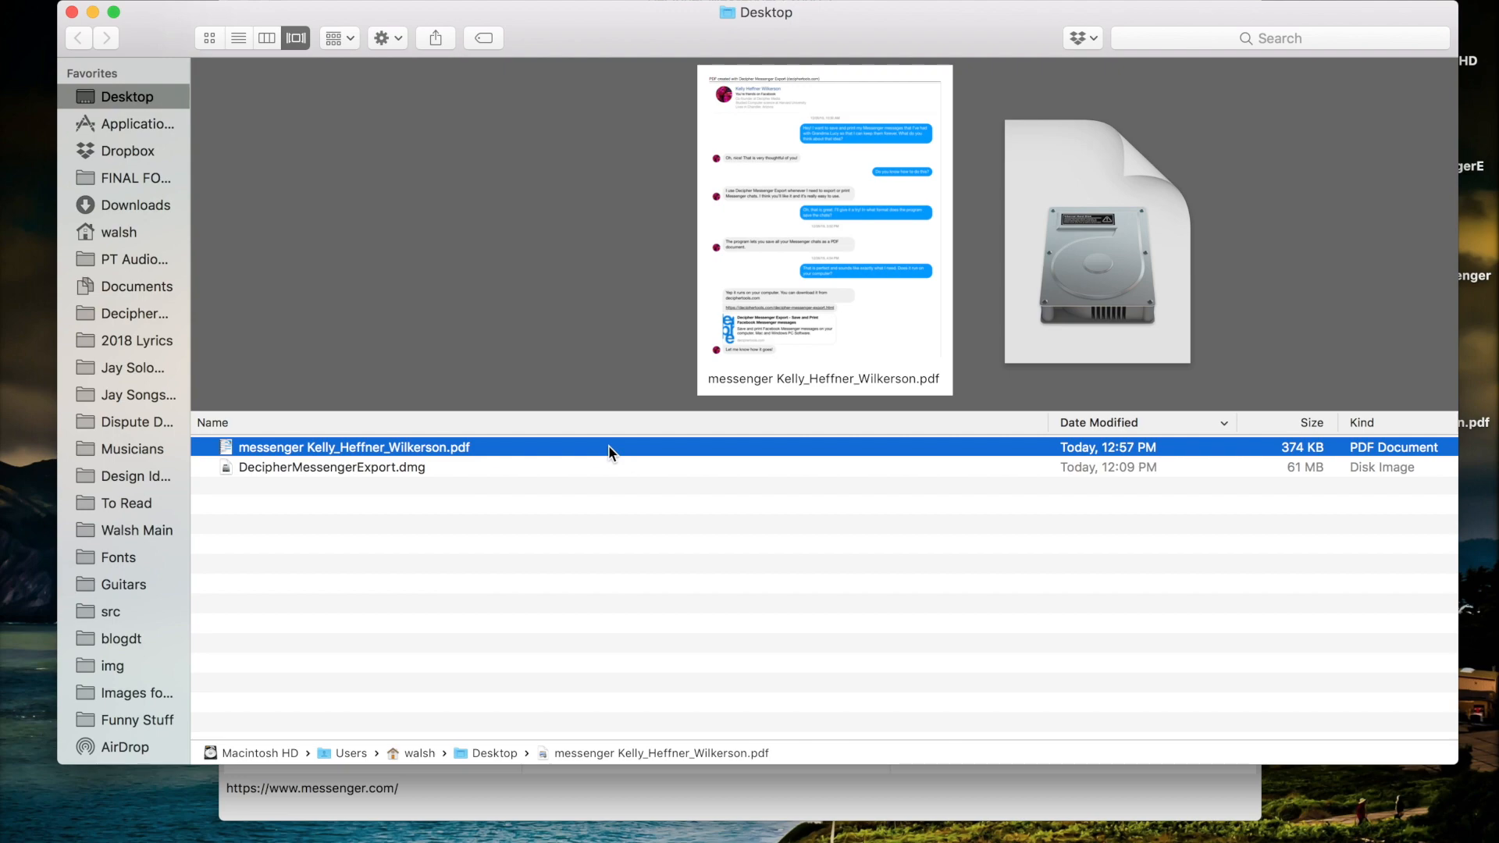
- Open the exported PDF in Preview and scroll through both pages
double_click(355, 446)
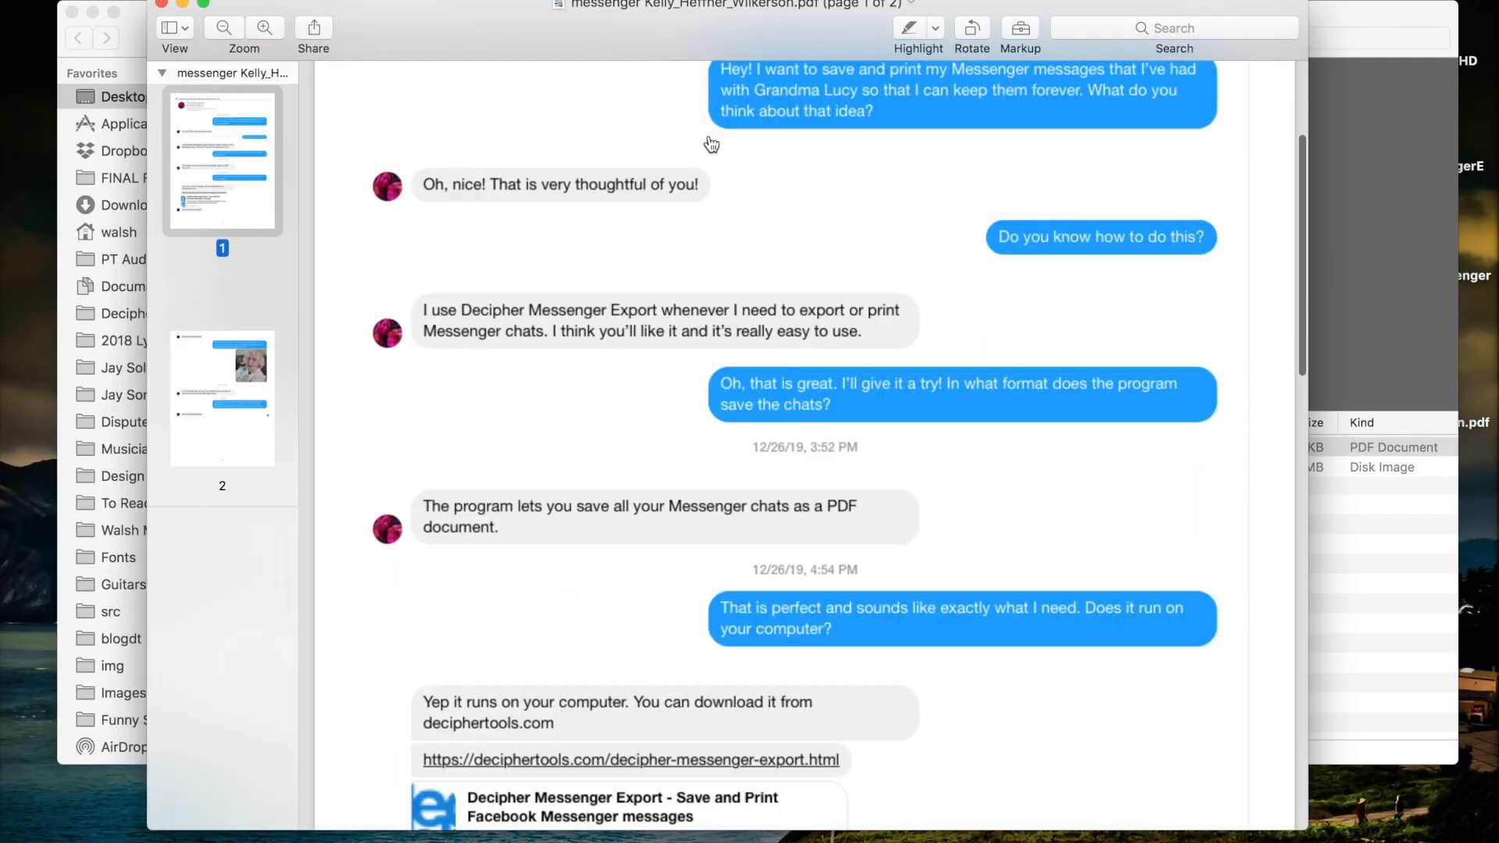
scroll(down, 3)
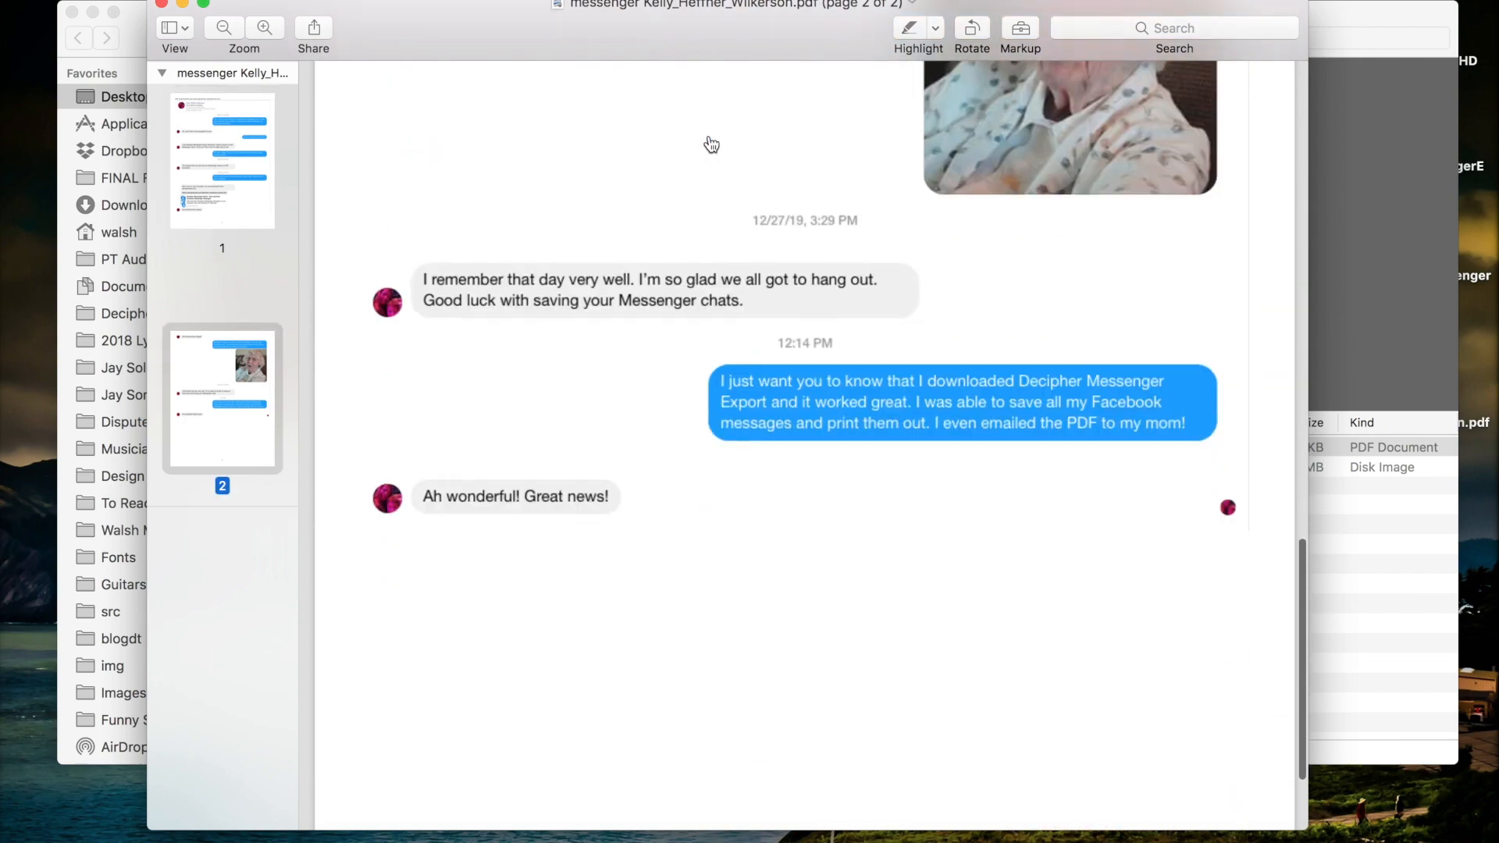
scroll(up, 3)
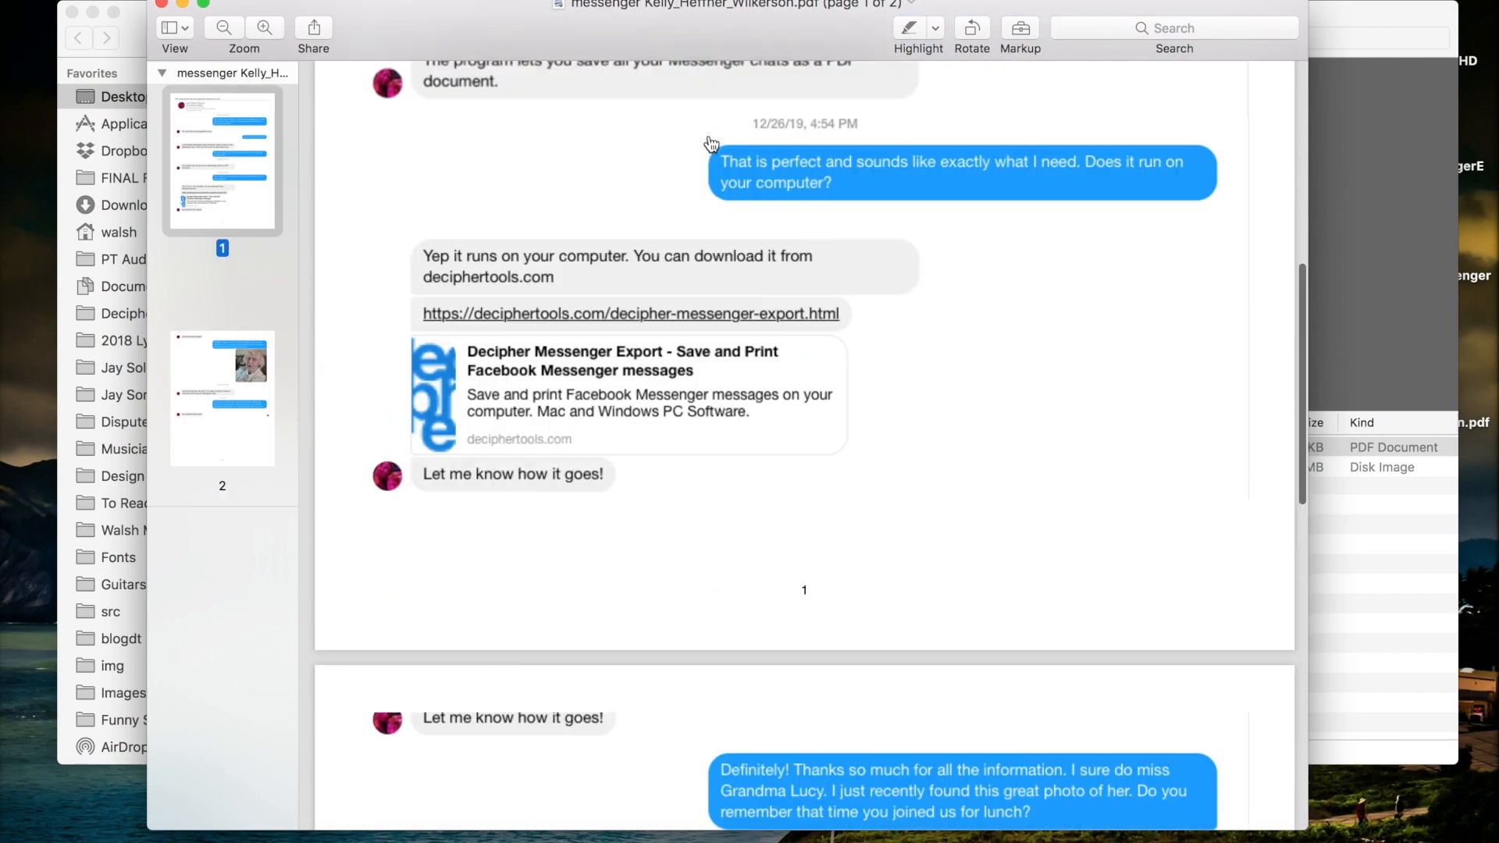
scroll(up, 3)
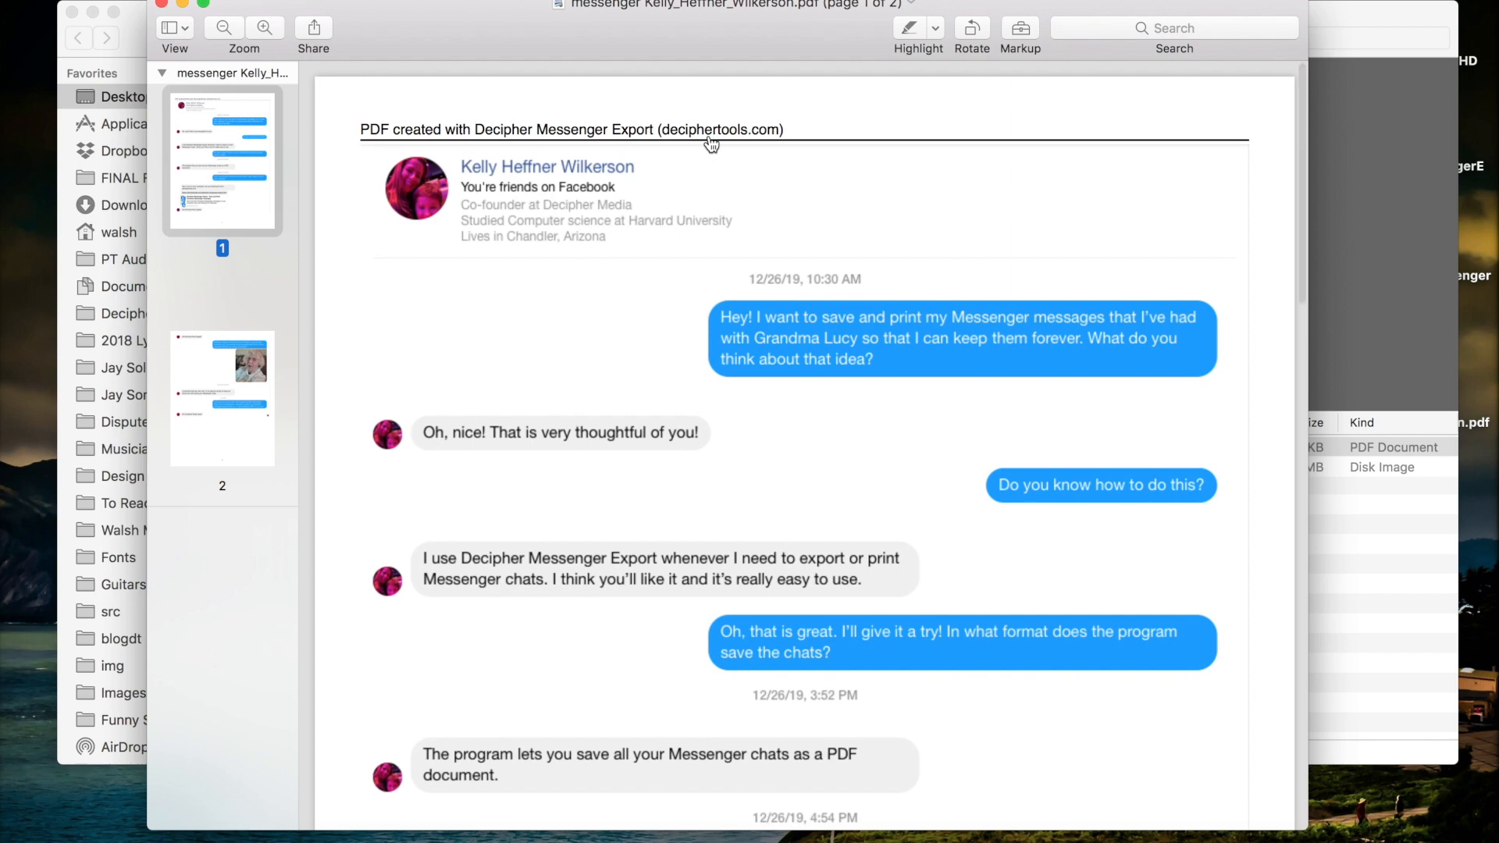
mouse_move(637, 327)
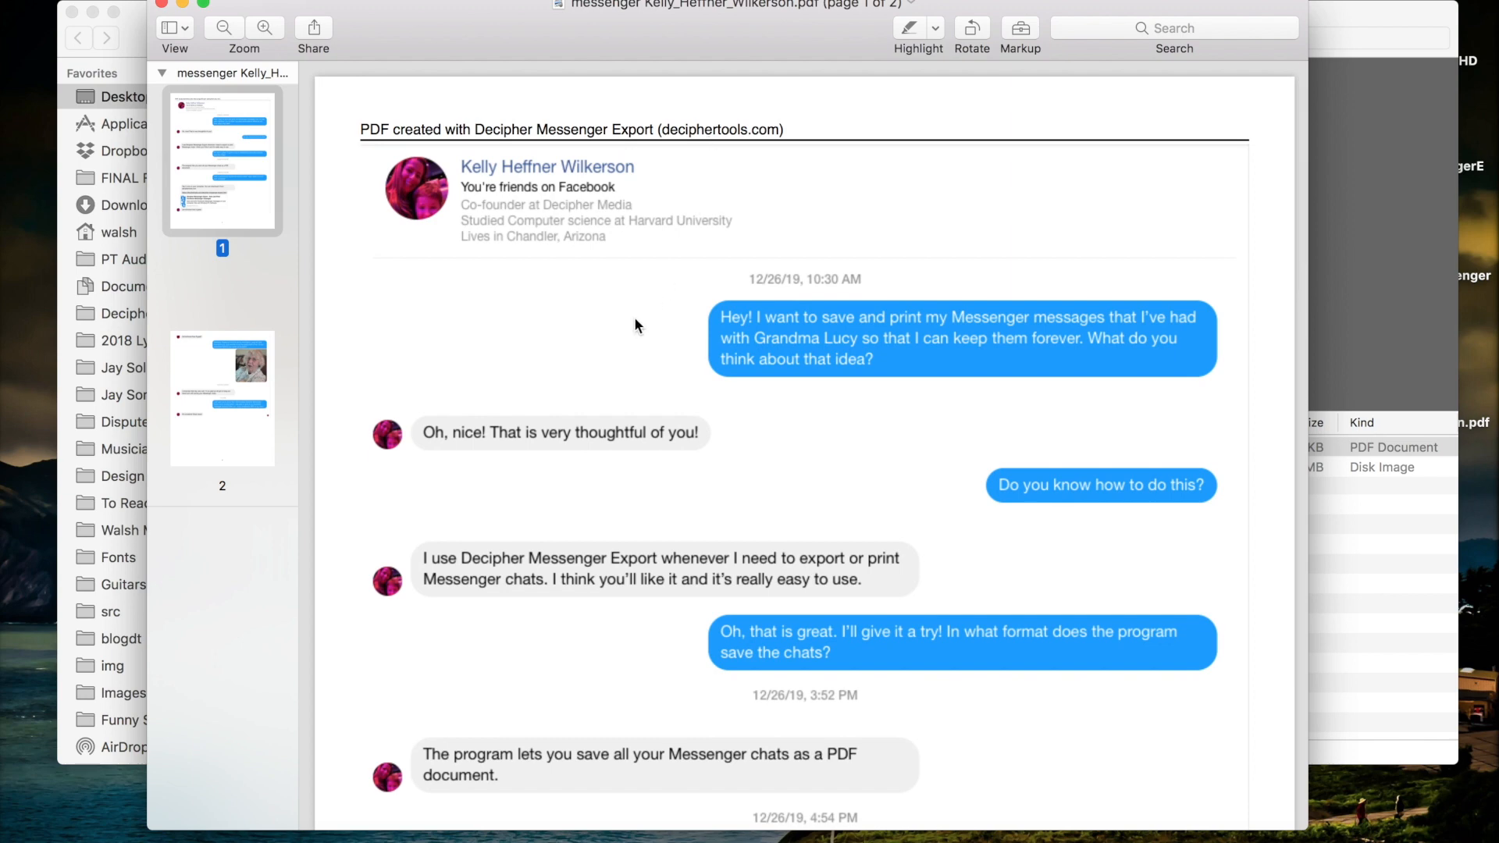
- Print the two-page PDF on the HP ENVY 4500 series printer via Cmd-P
key(cmd+p)
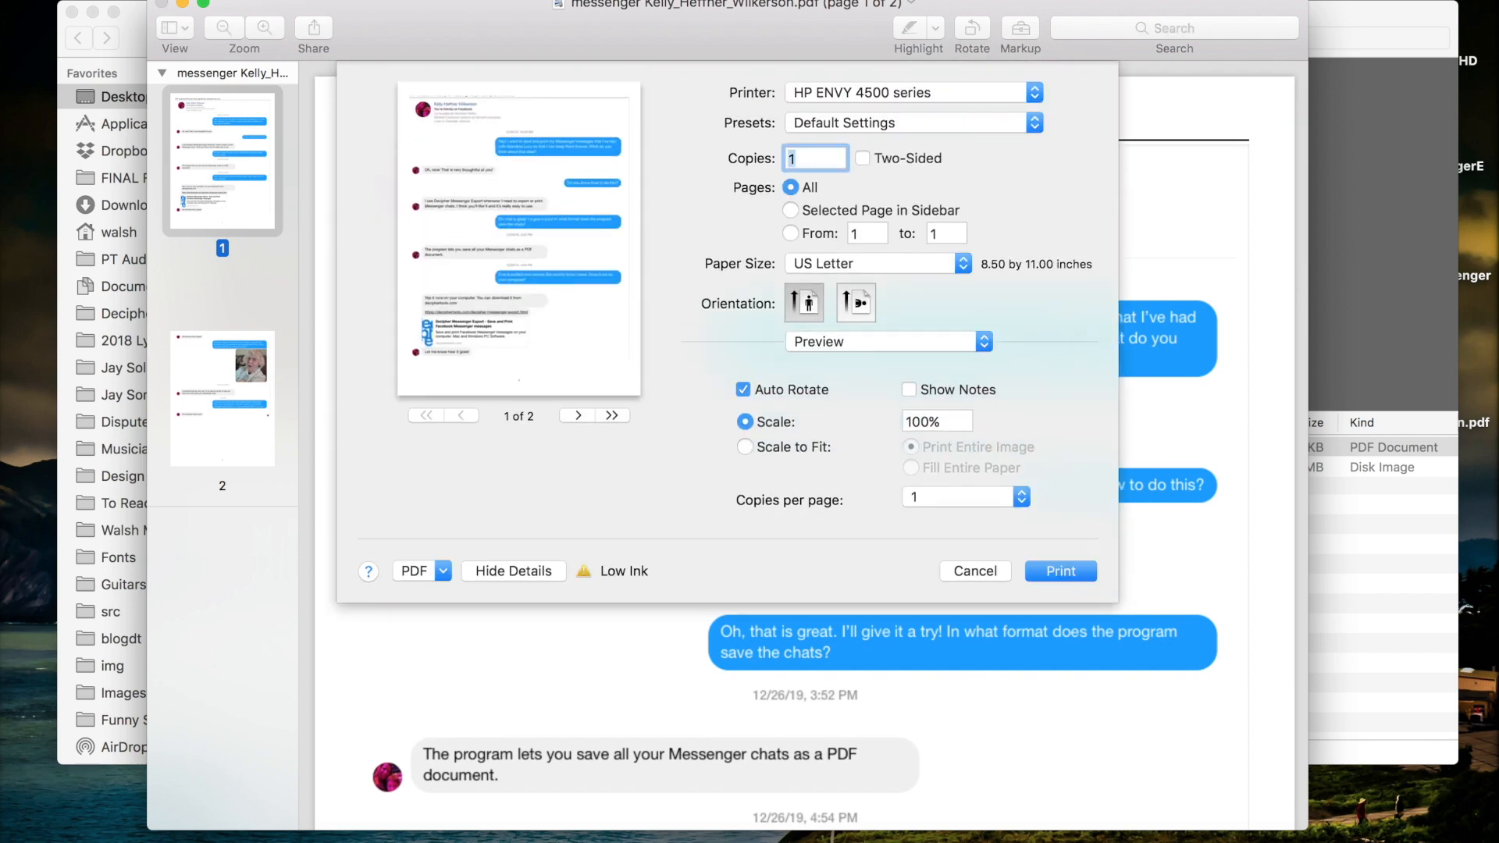
click(975, 572)
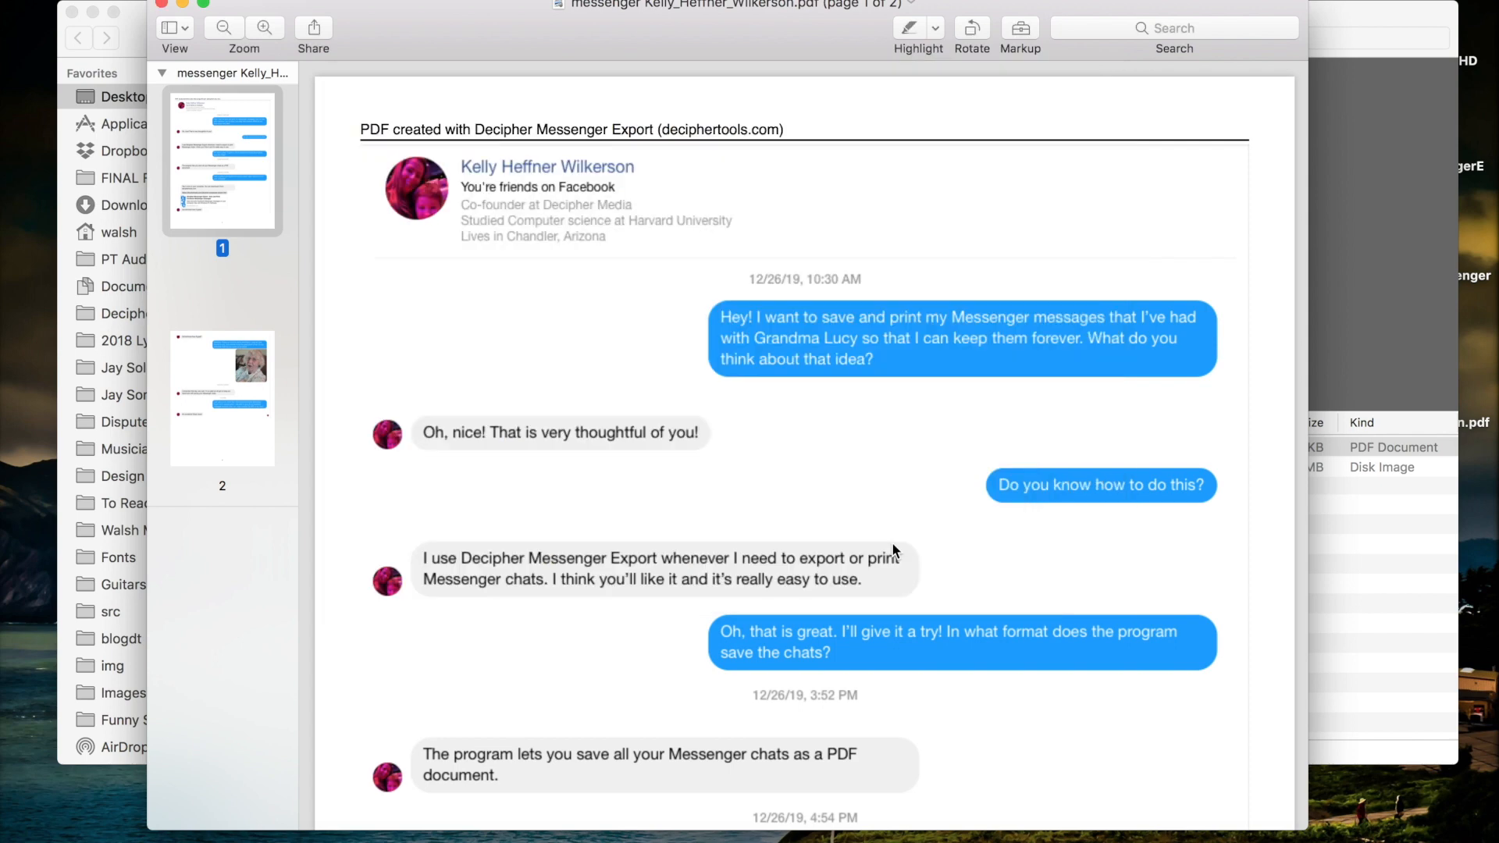